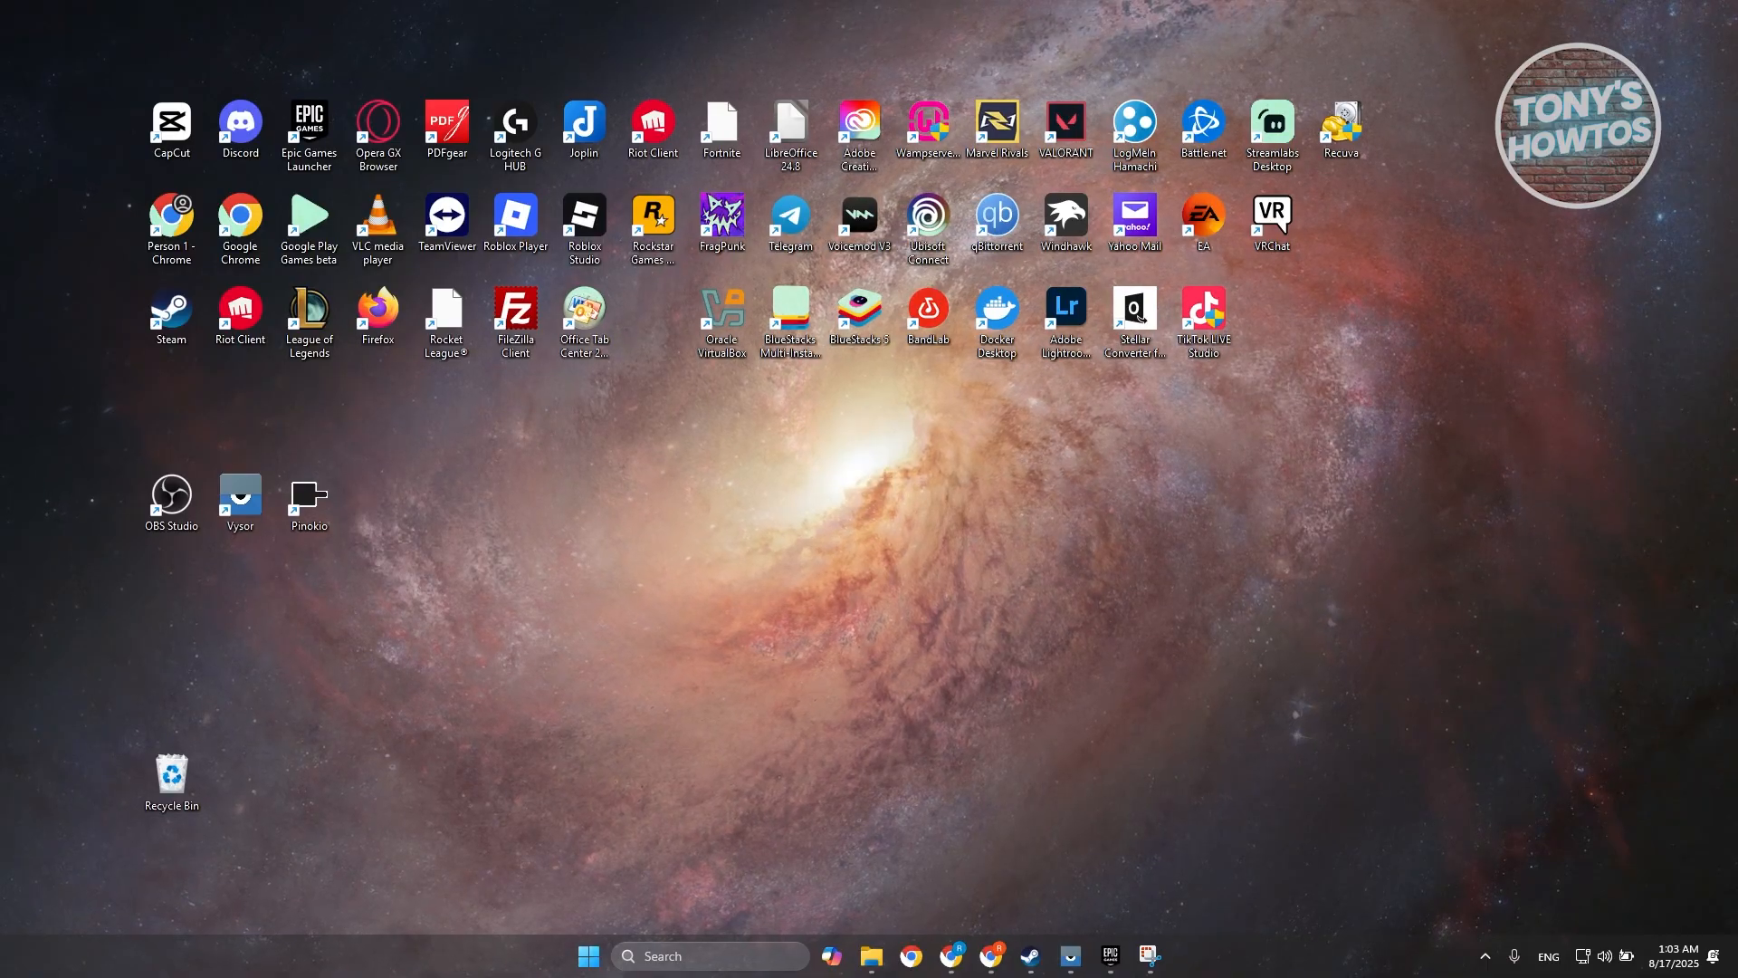
pyautogui.moveTo(1506, 551)
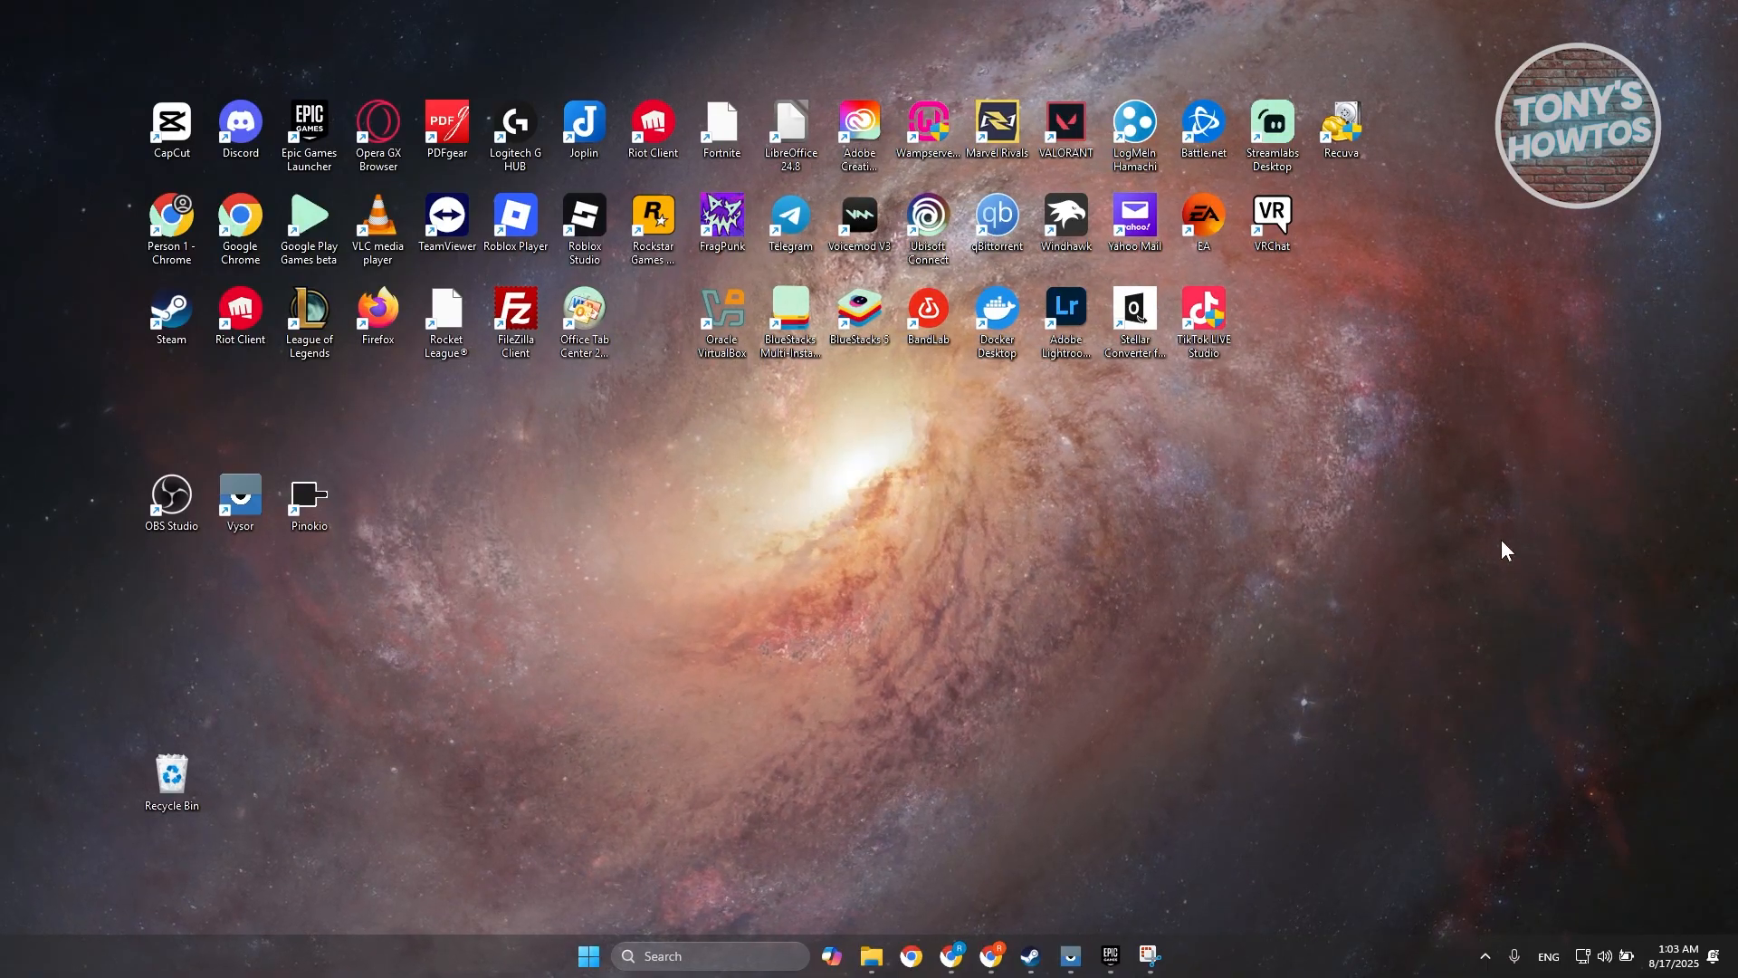
pyautogui.moveTo(1236, 568)
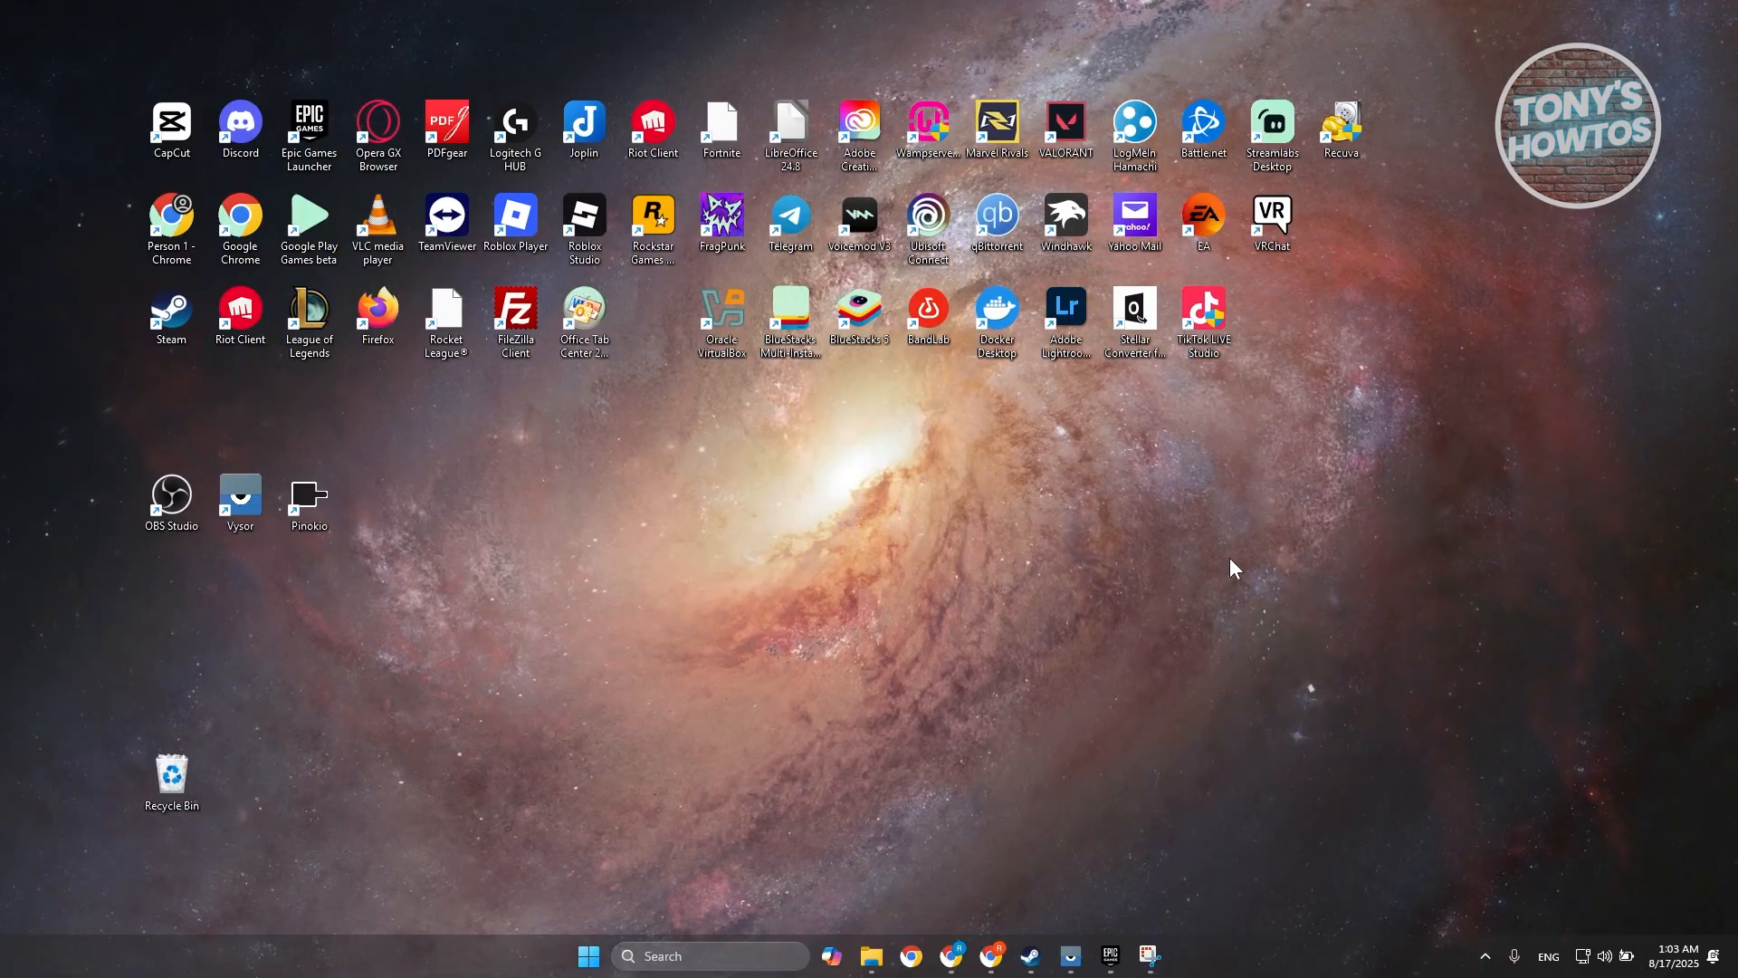
pyautogui.moveTo(1216, 573)
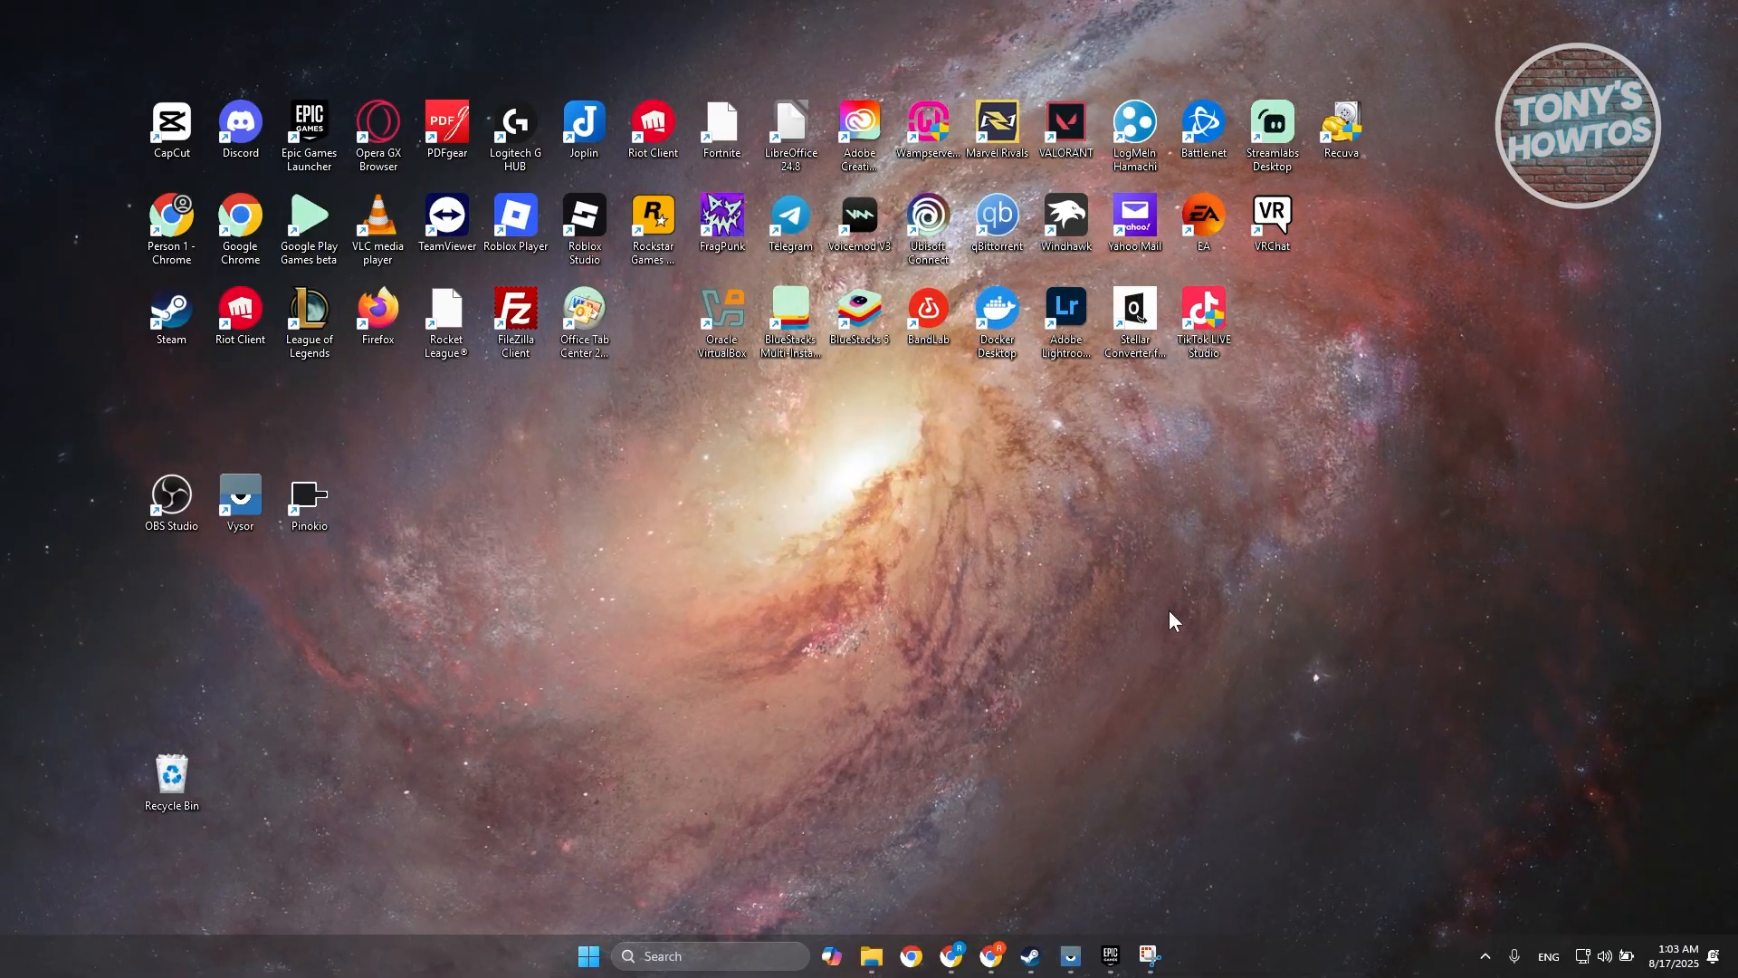
pyautogui.moveTo(1181, 618)
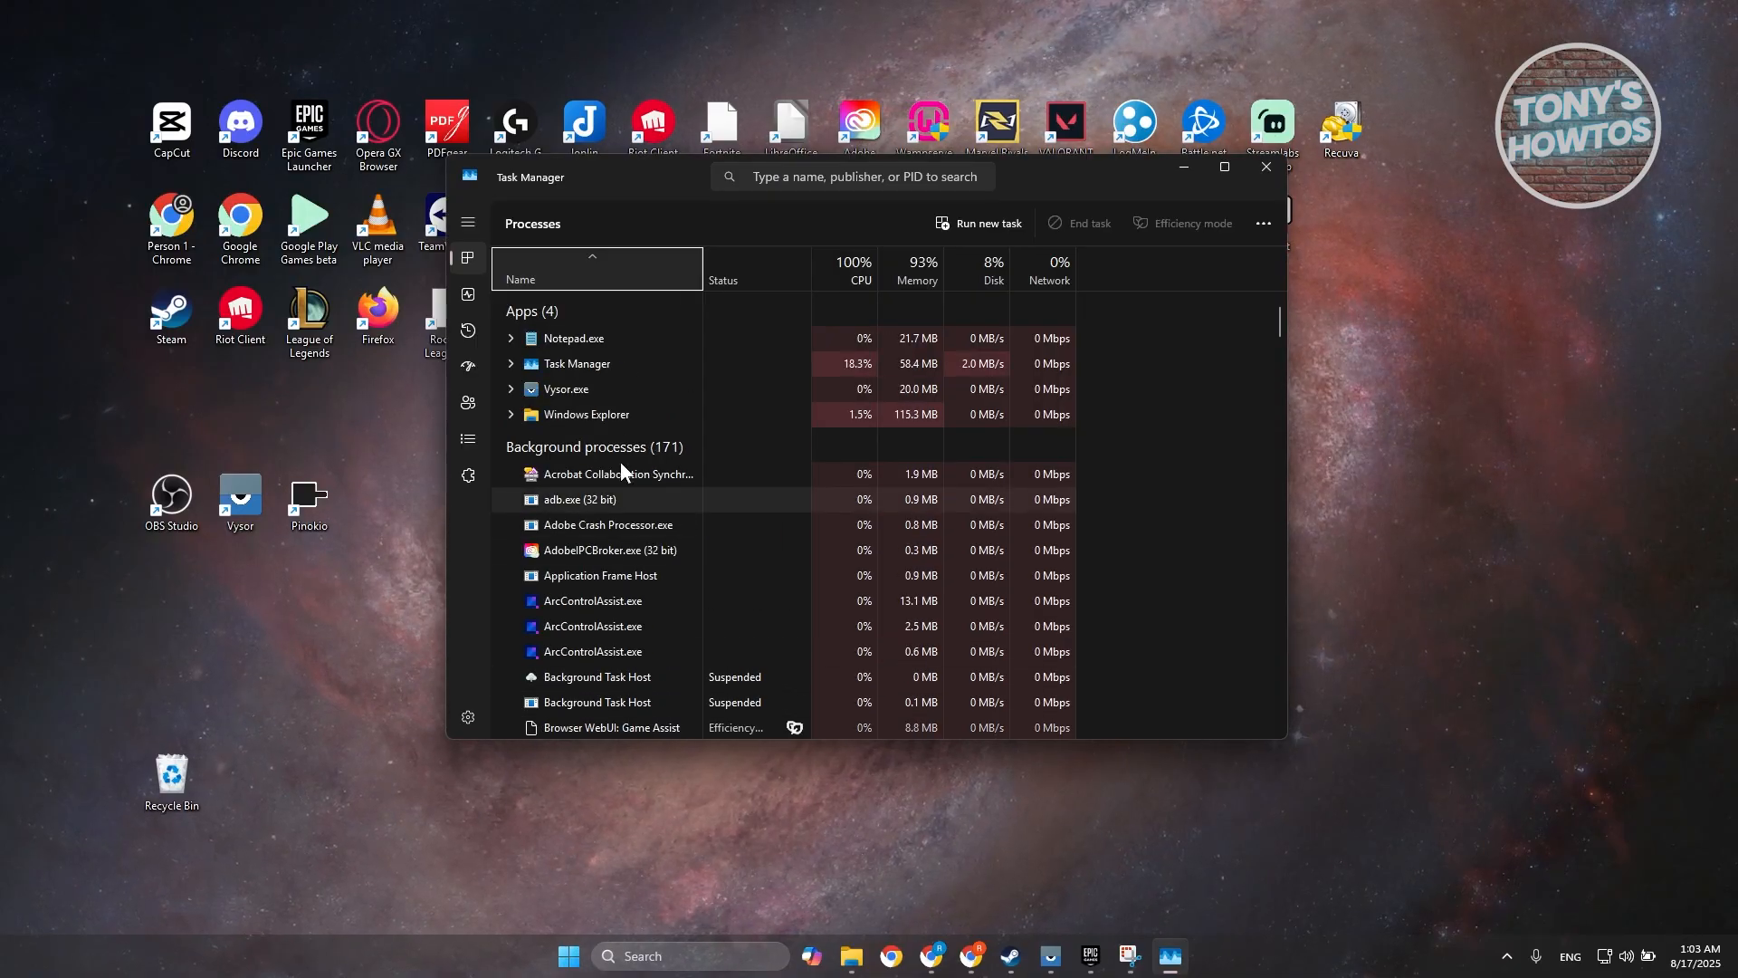
# Scroll the Task Manager background processes and open the stuck AMD process's actions
pyautogui.scroll(-3)
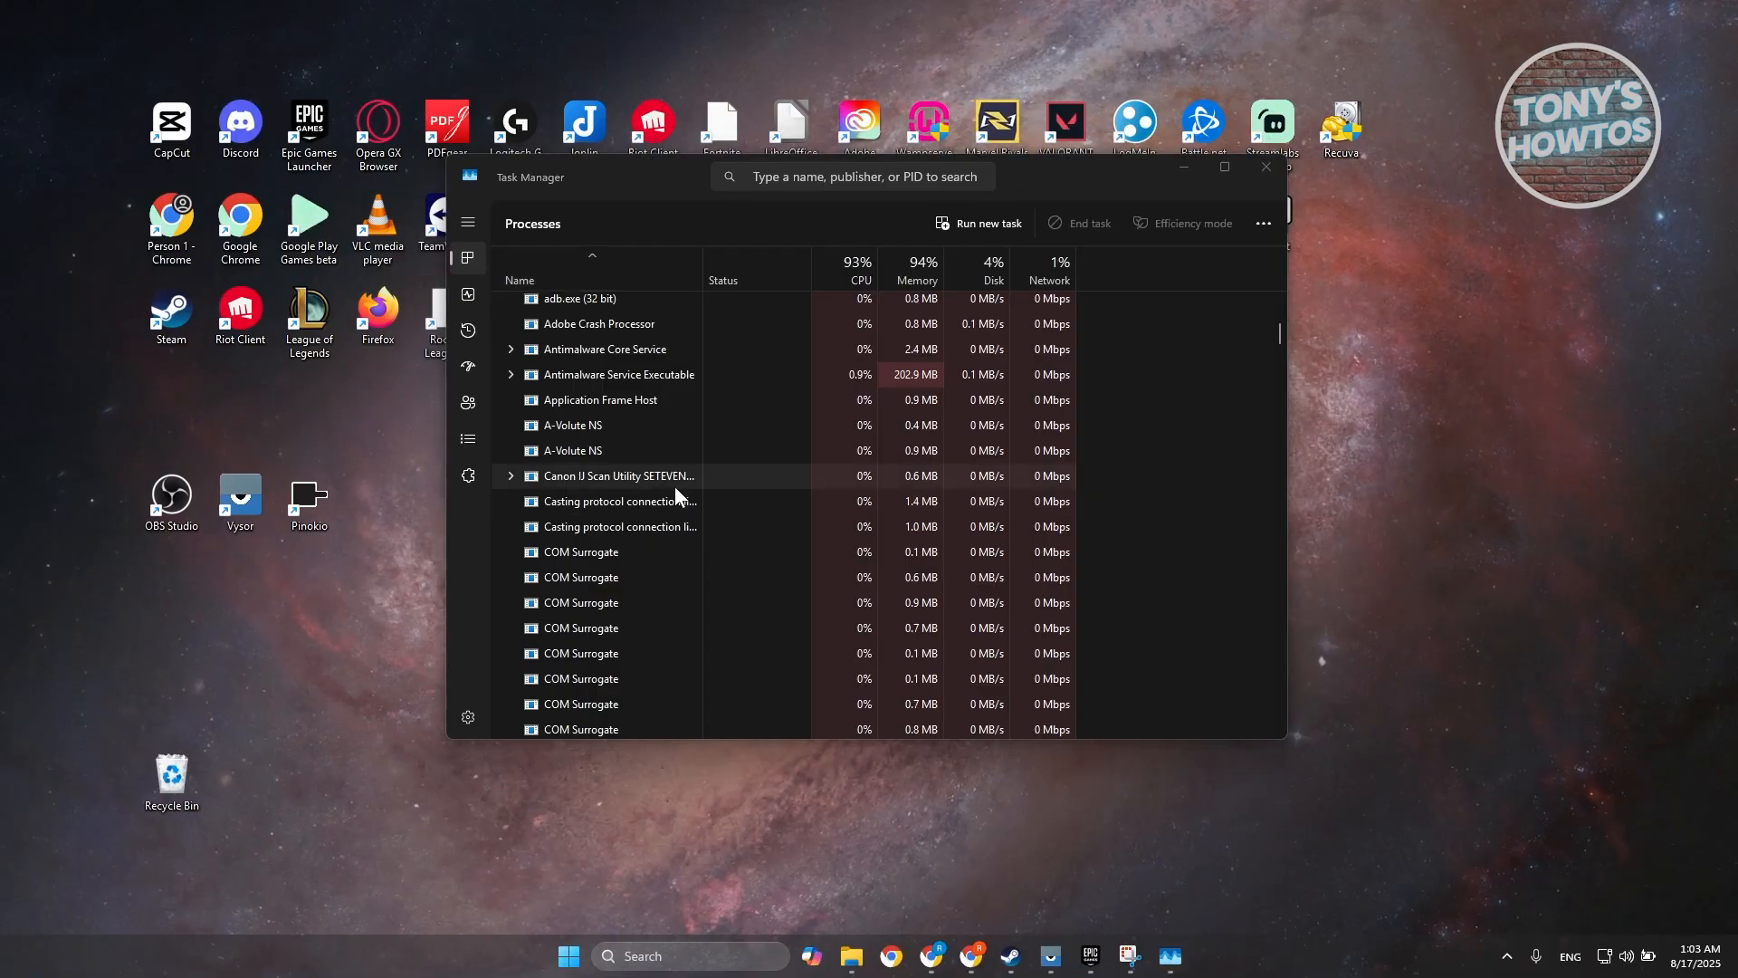
pyautogui.scroll(-3)
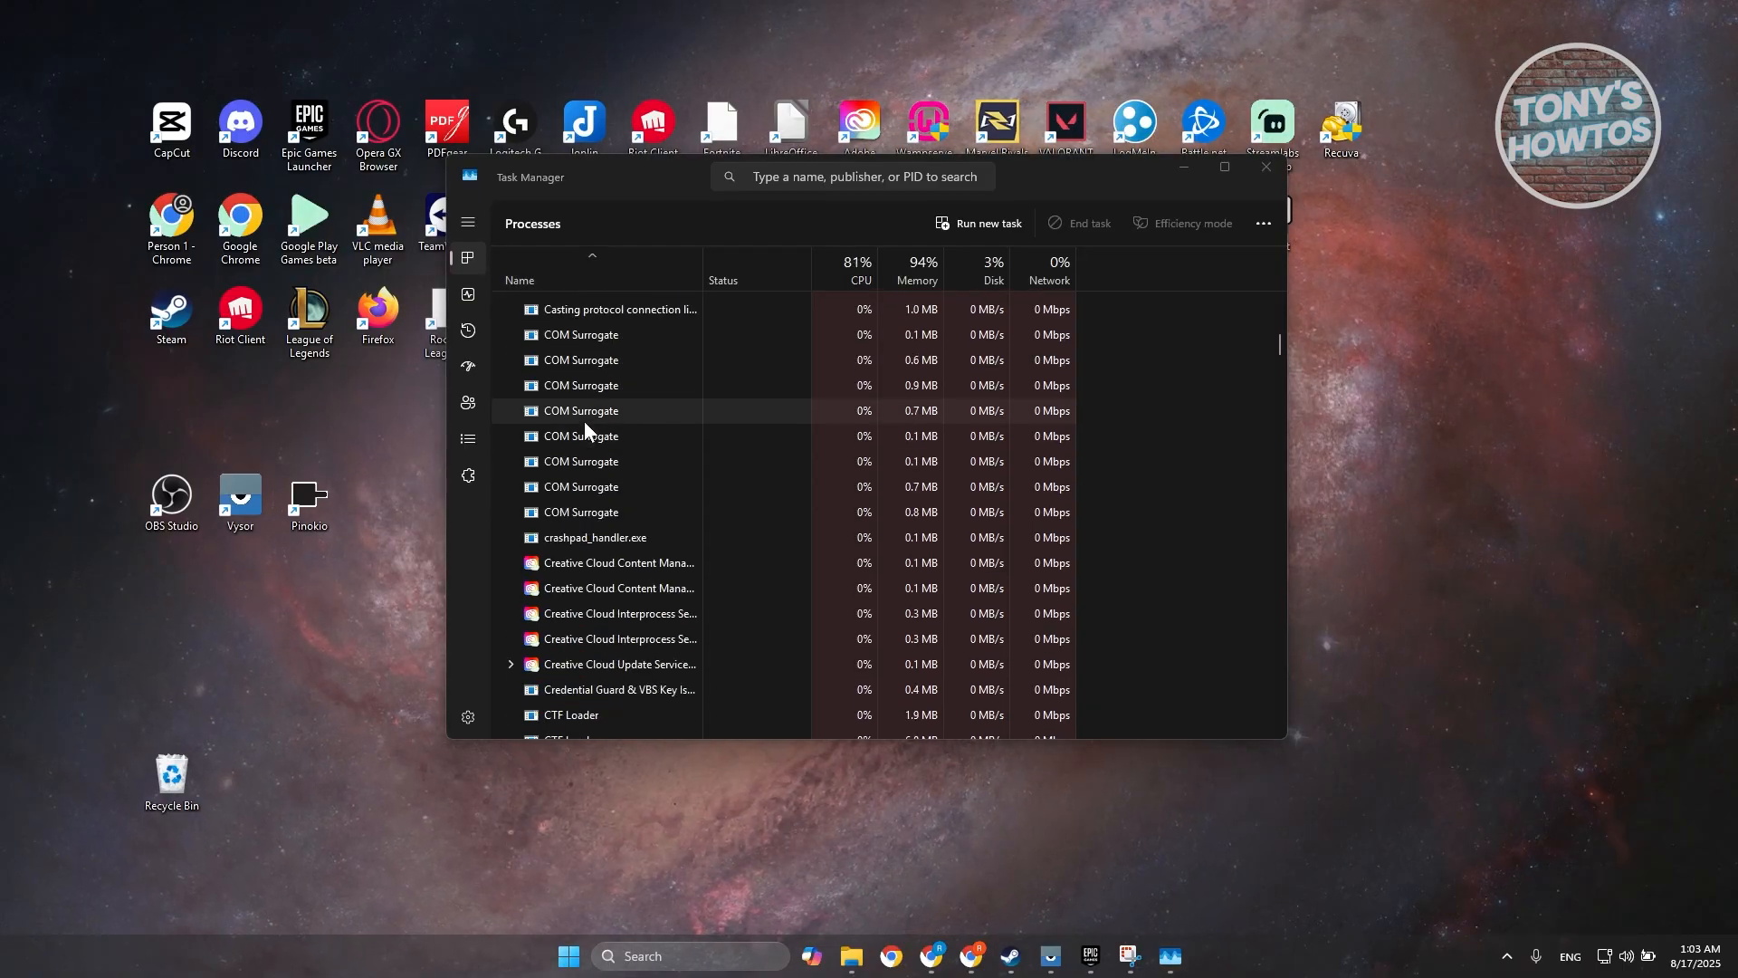
pyautogui.rightClick(579, 410)
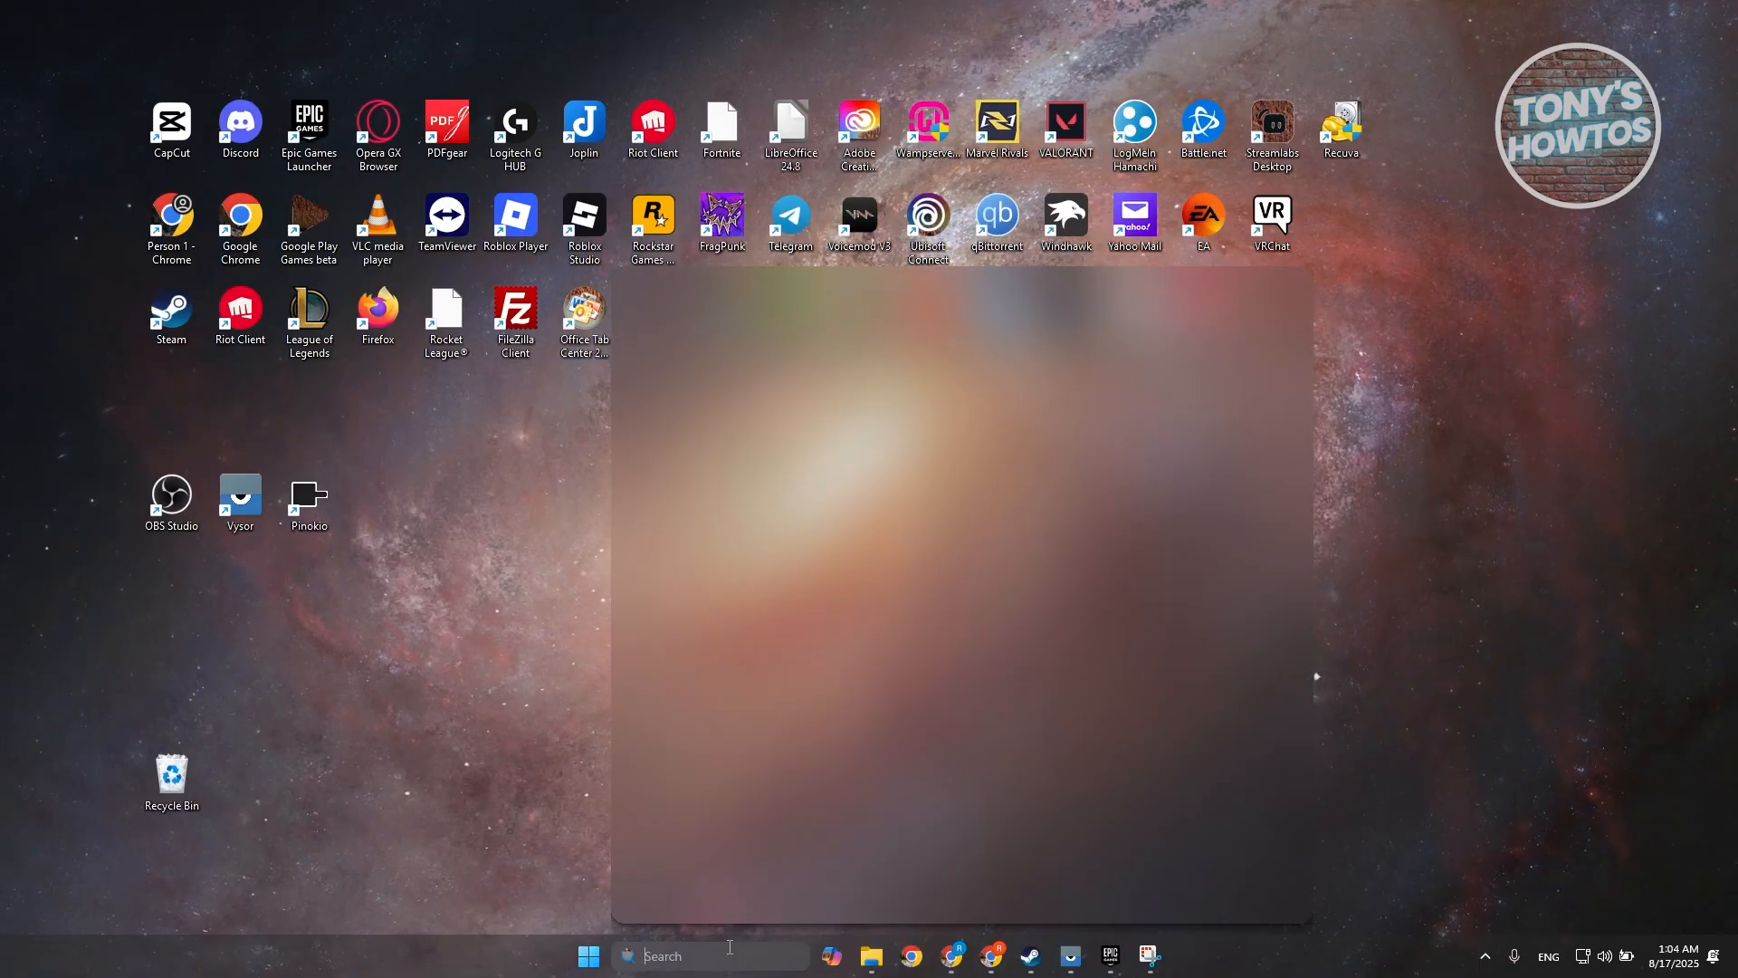
# Search Windows for 'RUN' to find the Run dialog
pyautogui.write('RUN')
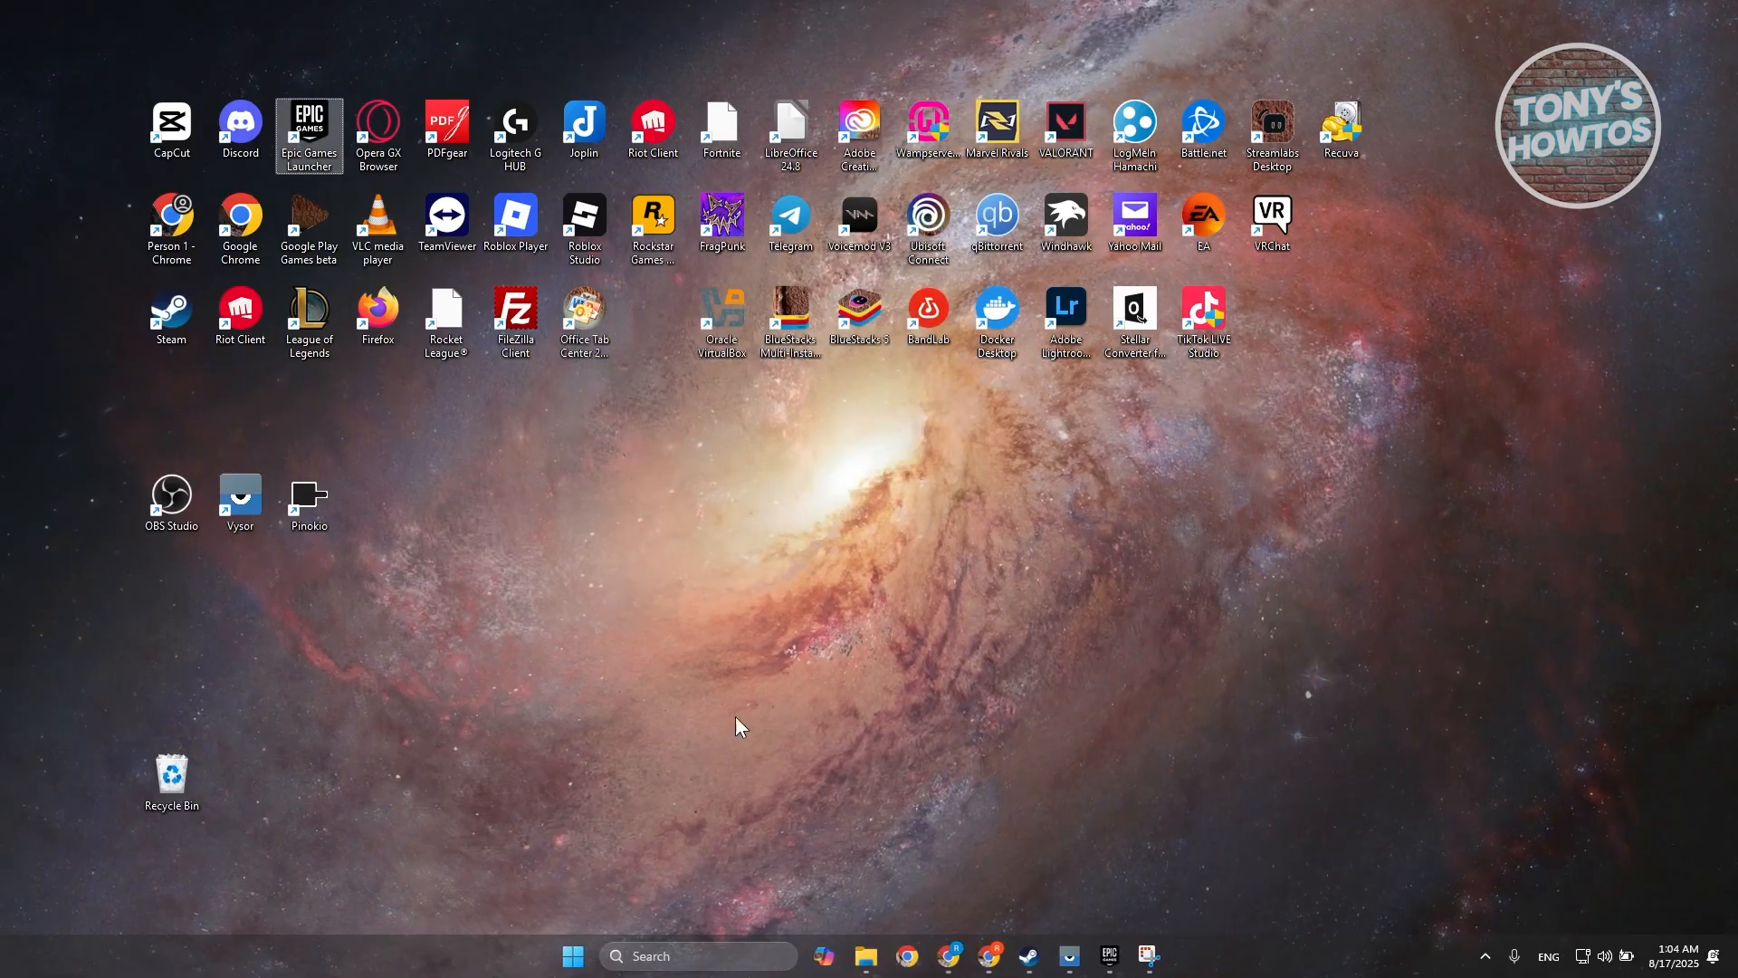
pyautogui.click(869, 954)
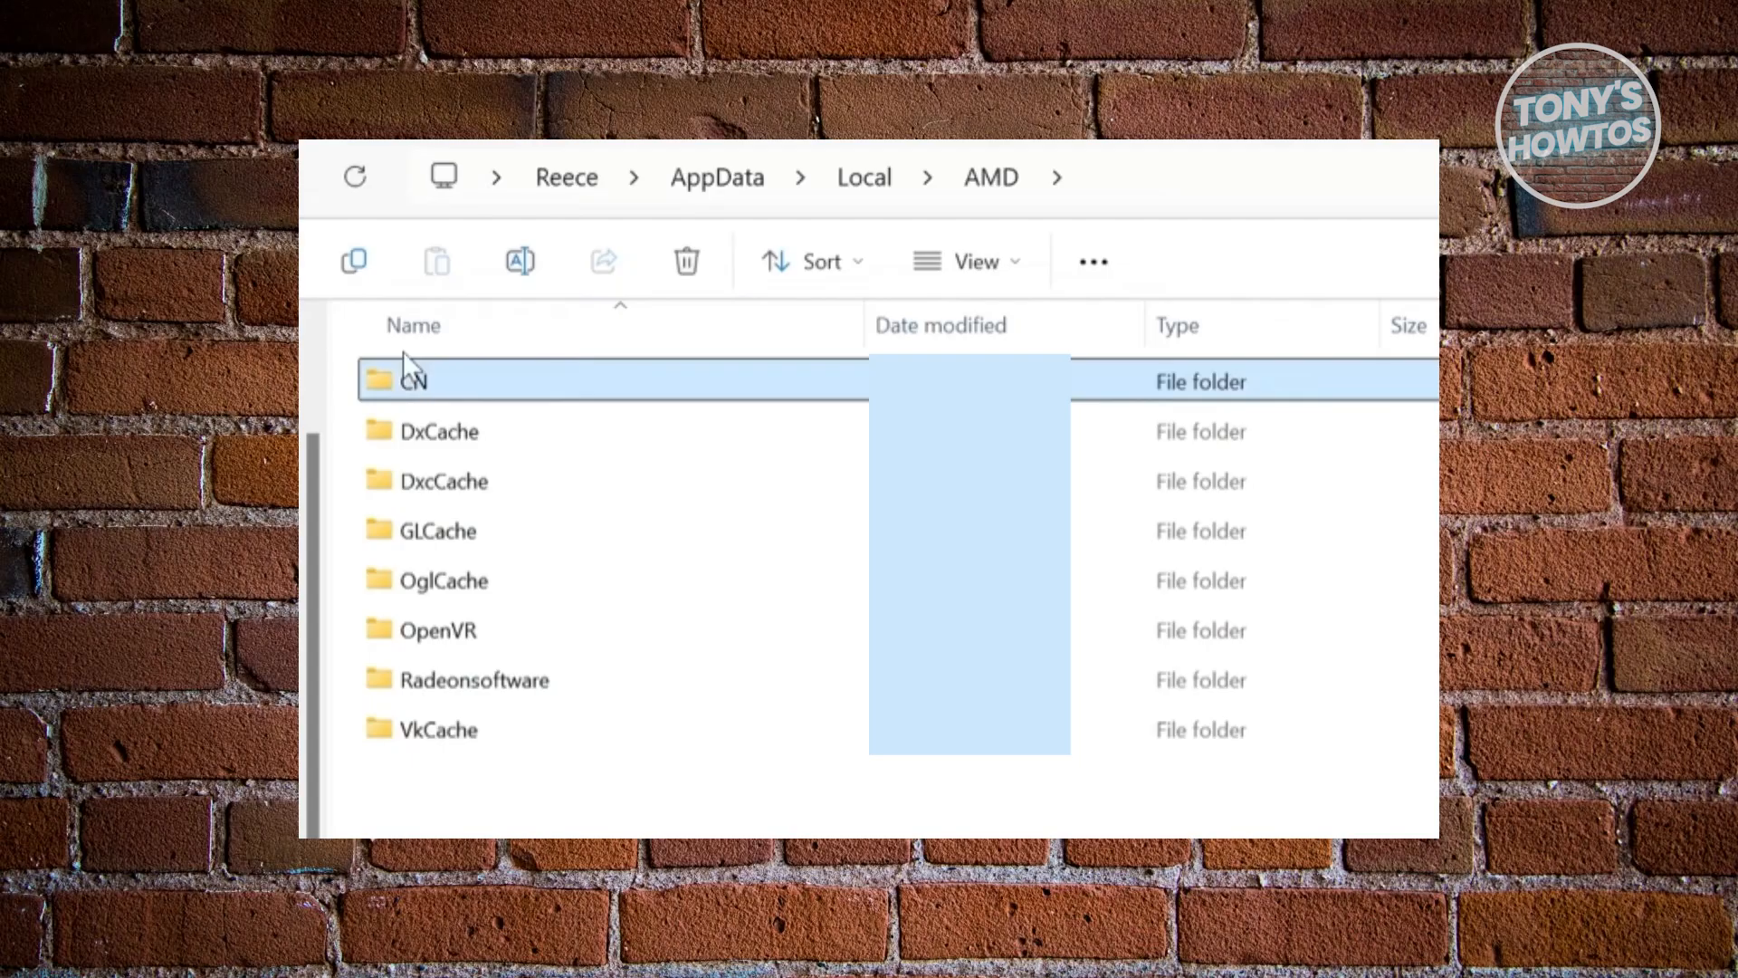
pyautogui.moveTo(28, 464)
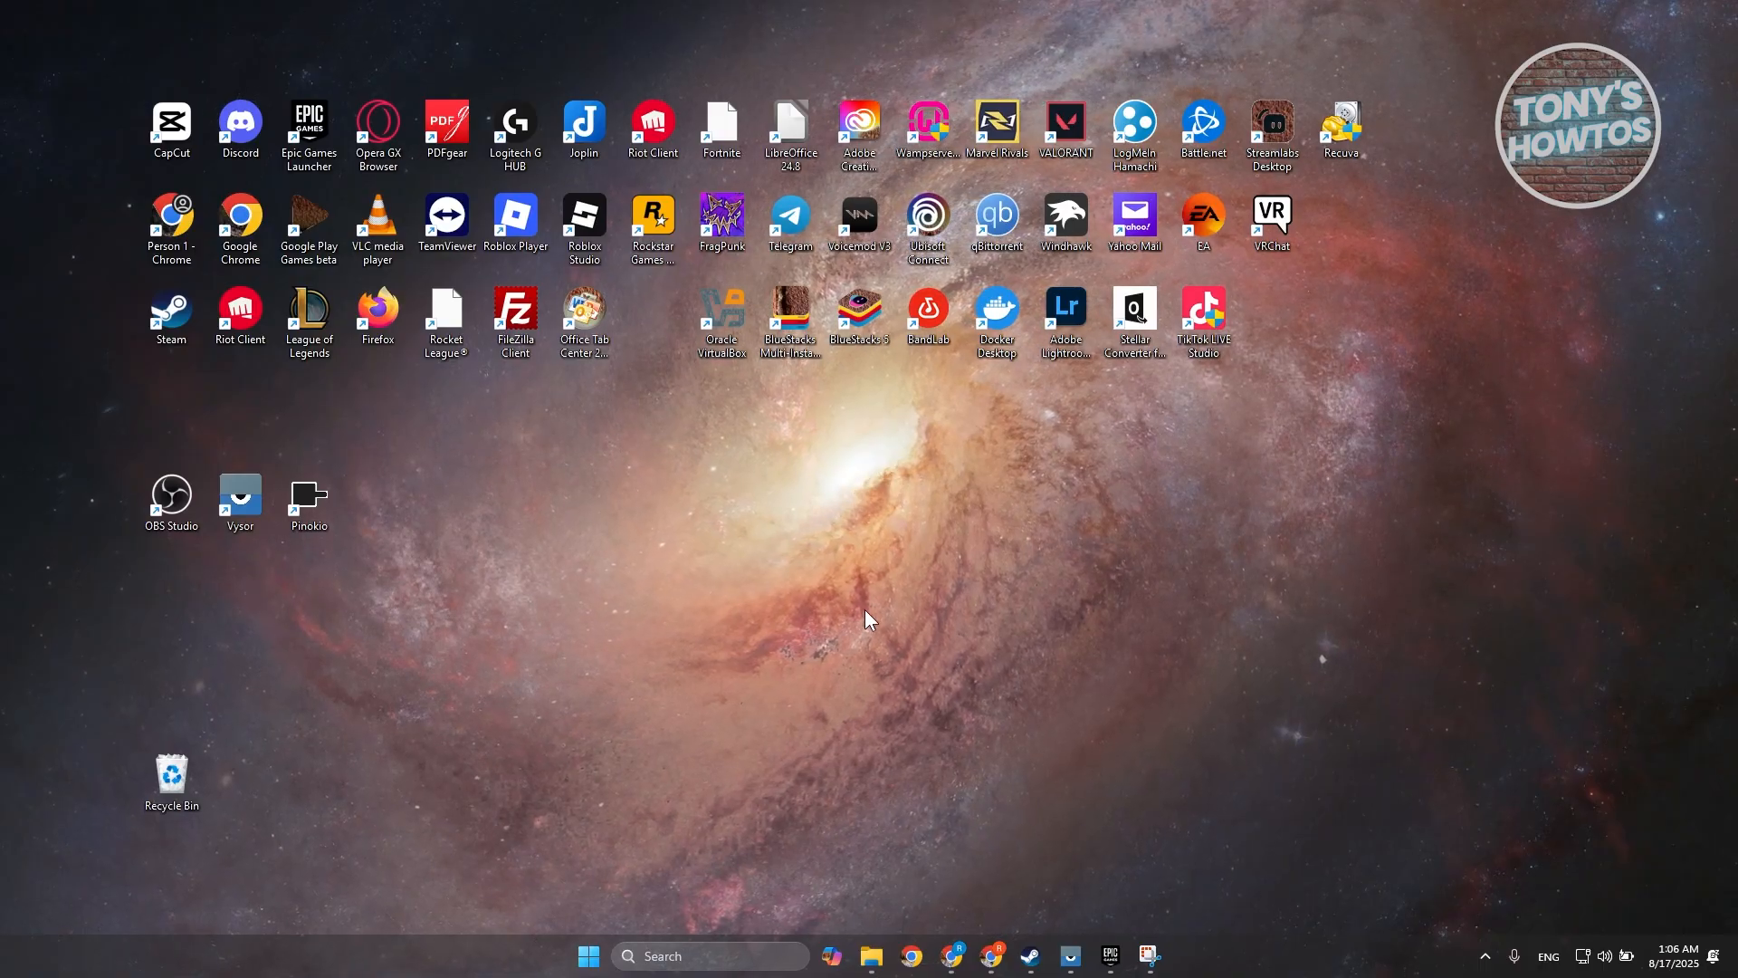
pyautogui.moveTo(648, 684)
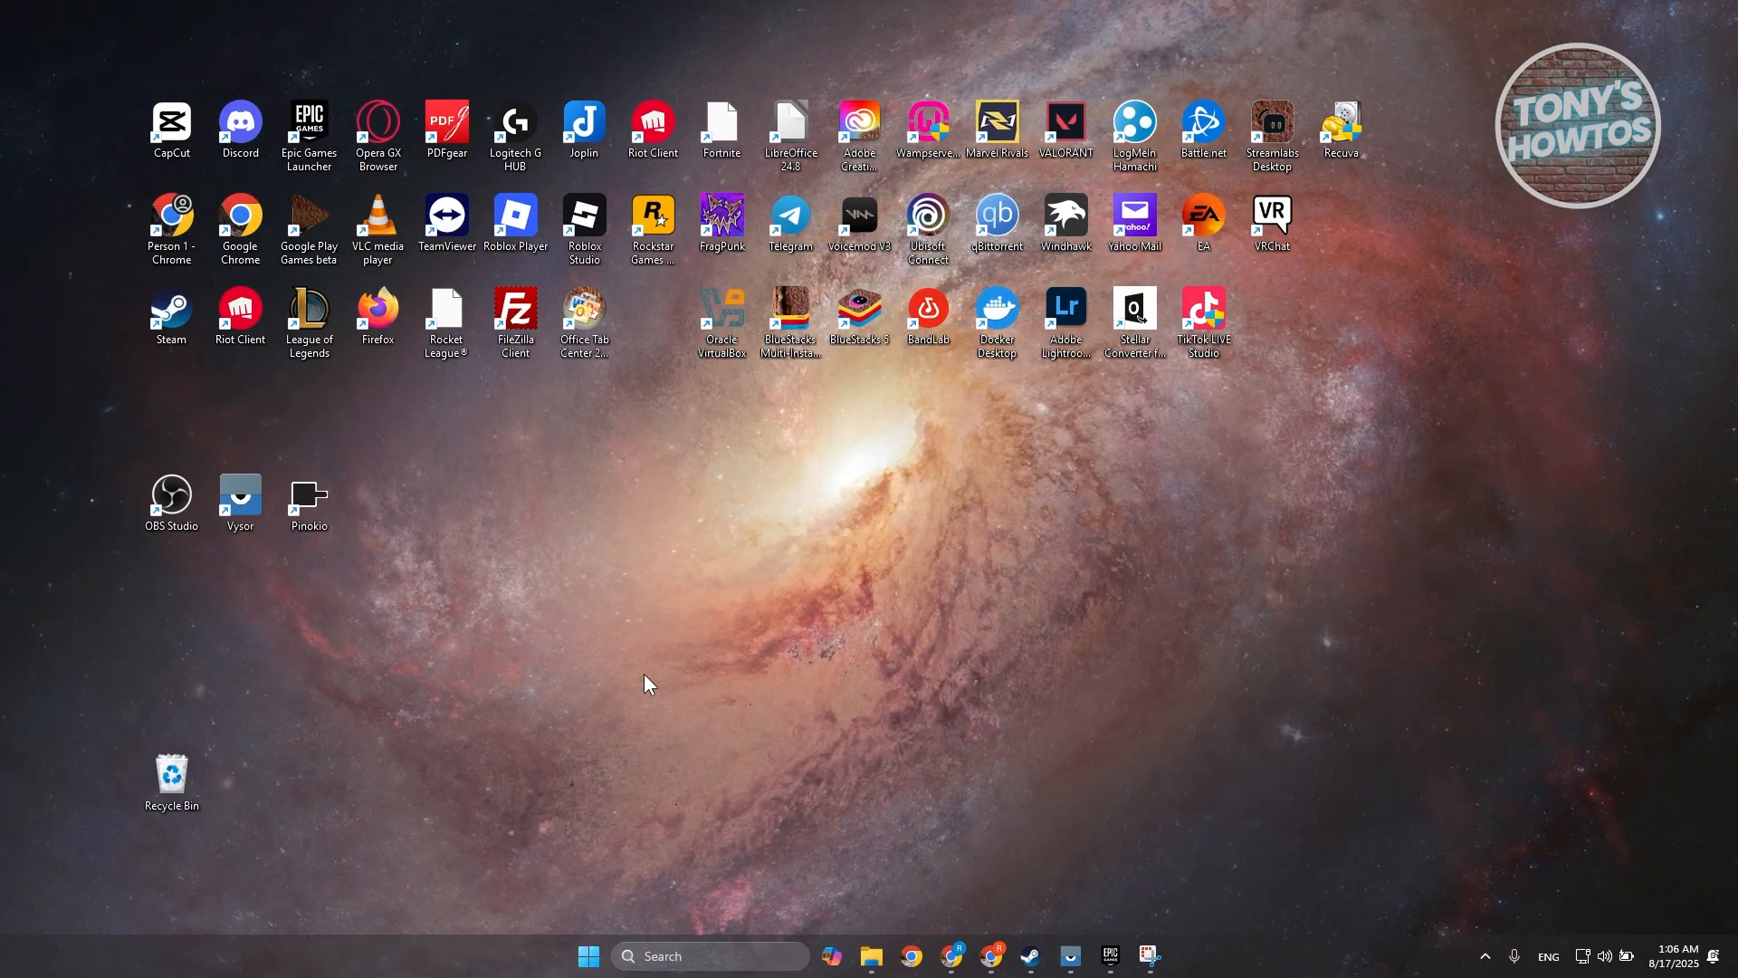
pyautogui.moveTo(698, 948)
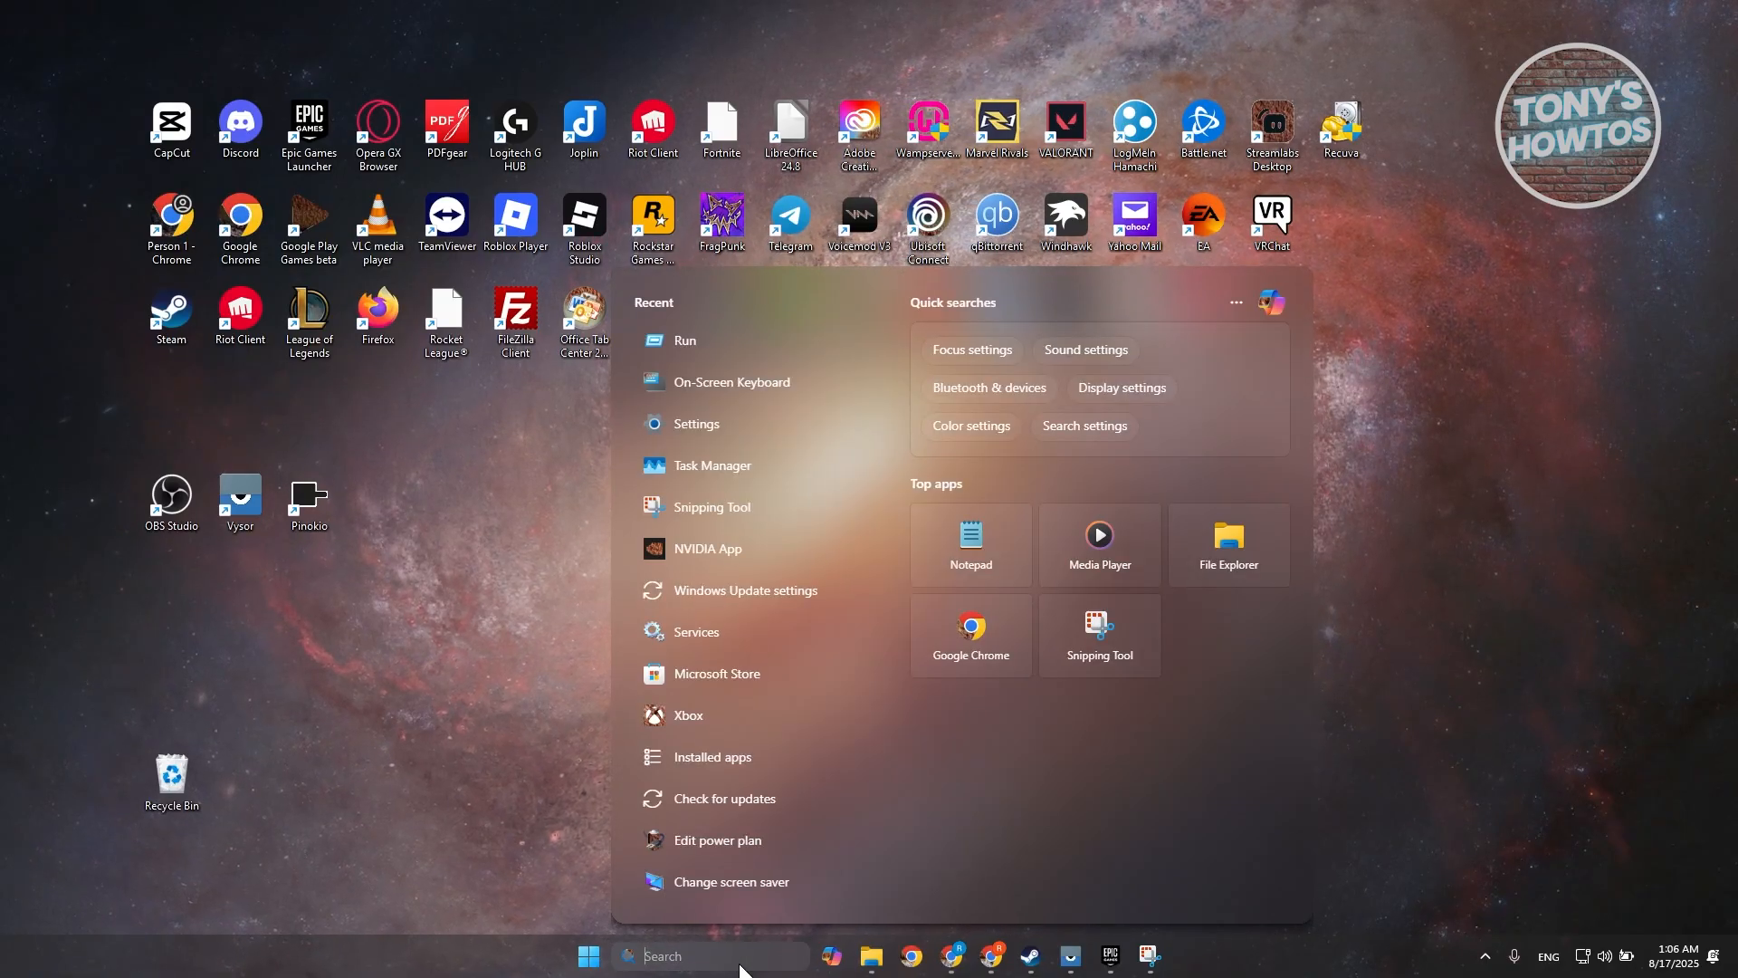
# Search 'UNINSTA' and open the Installed apps settings page
pyautogui.write('UNINSTALL')
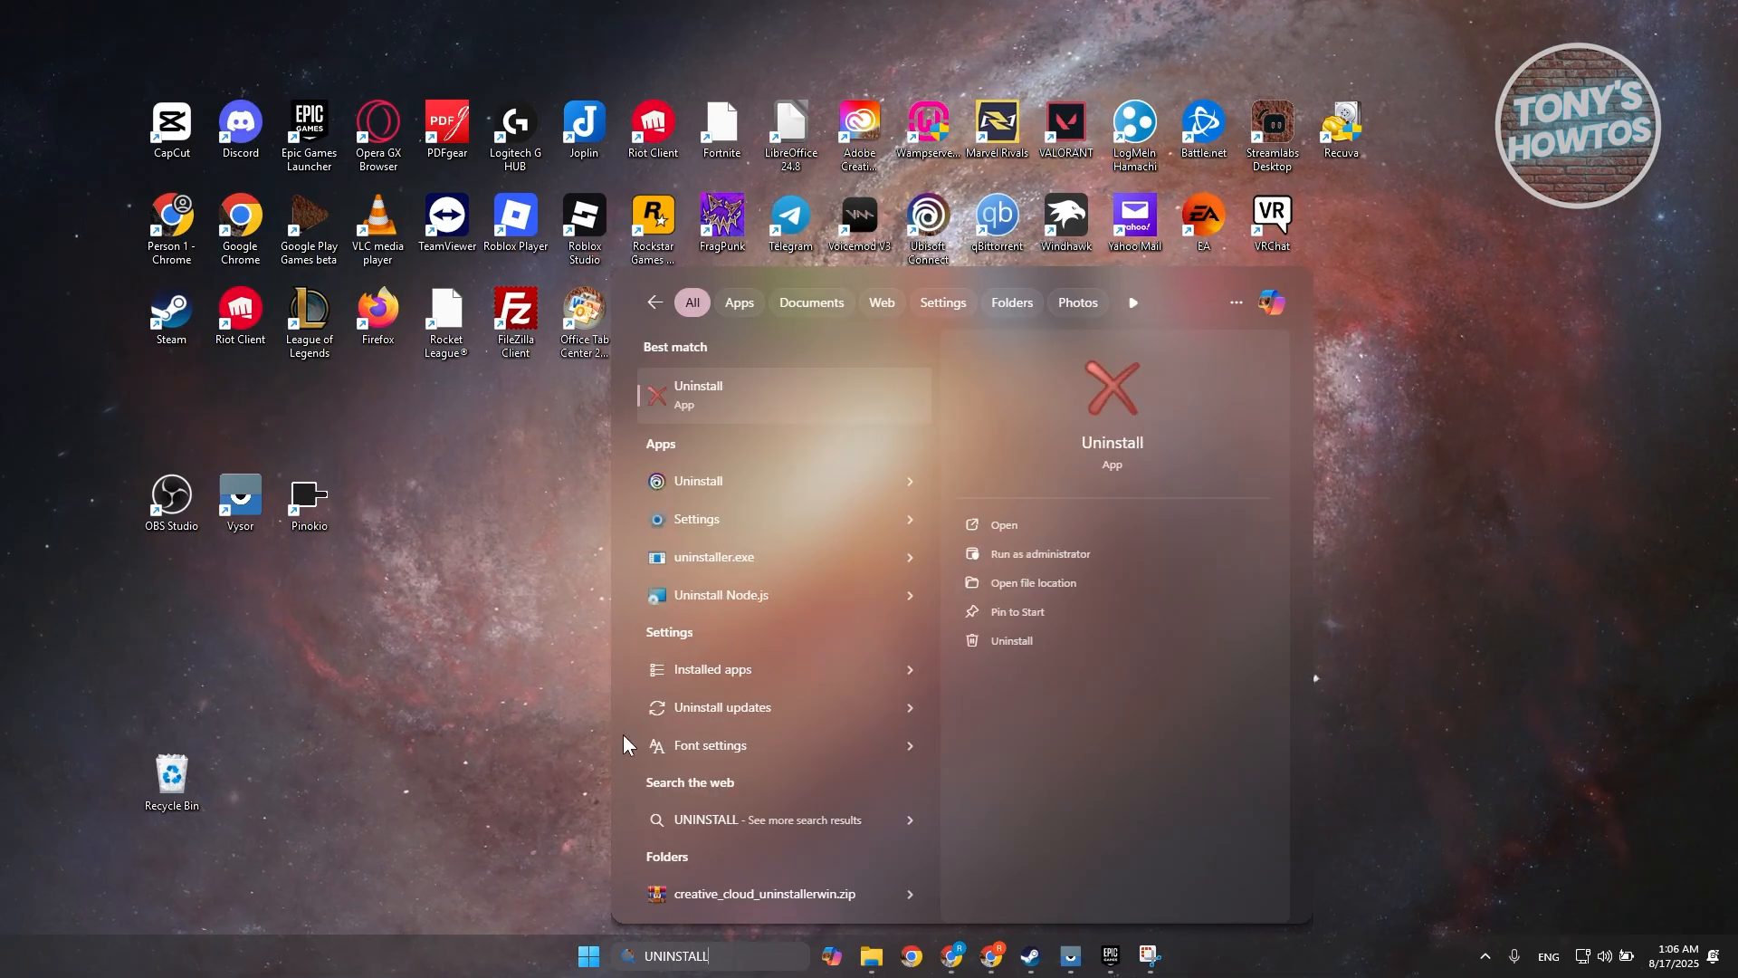
pyautogui.click(698, 394)
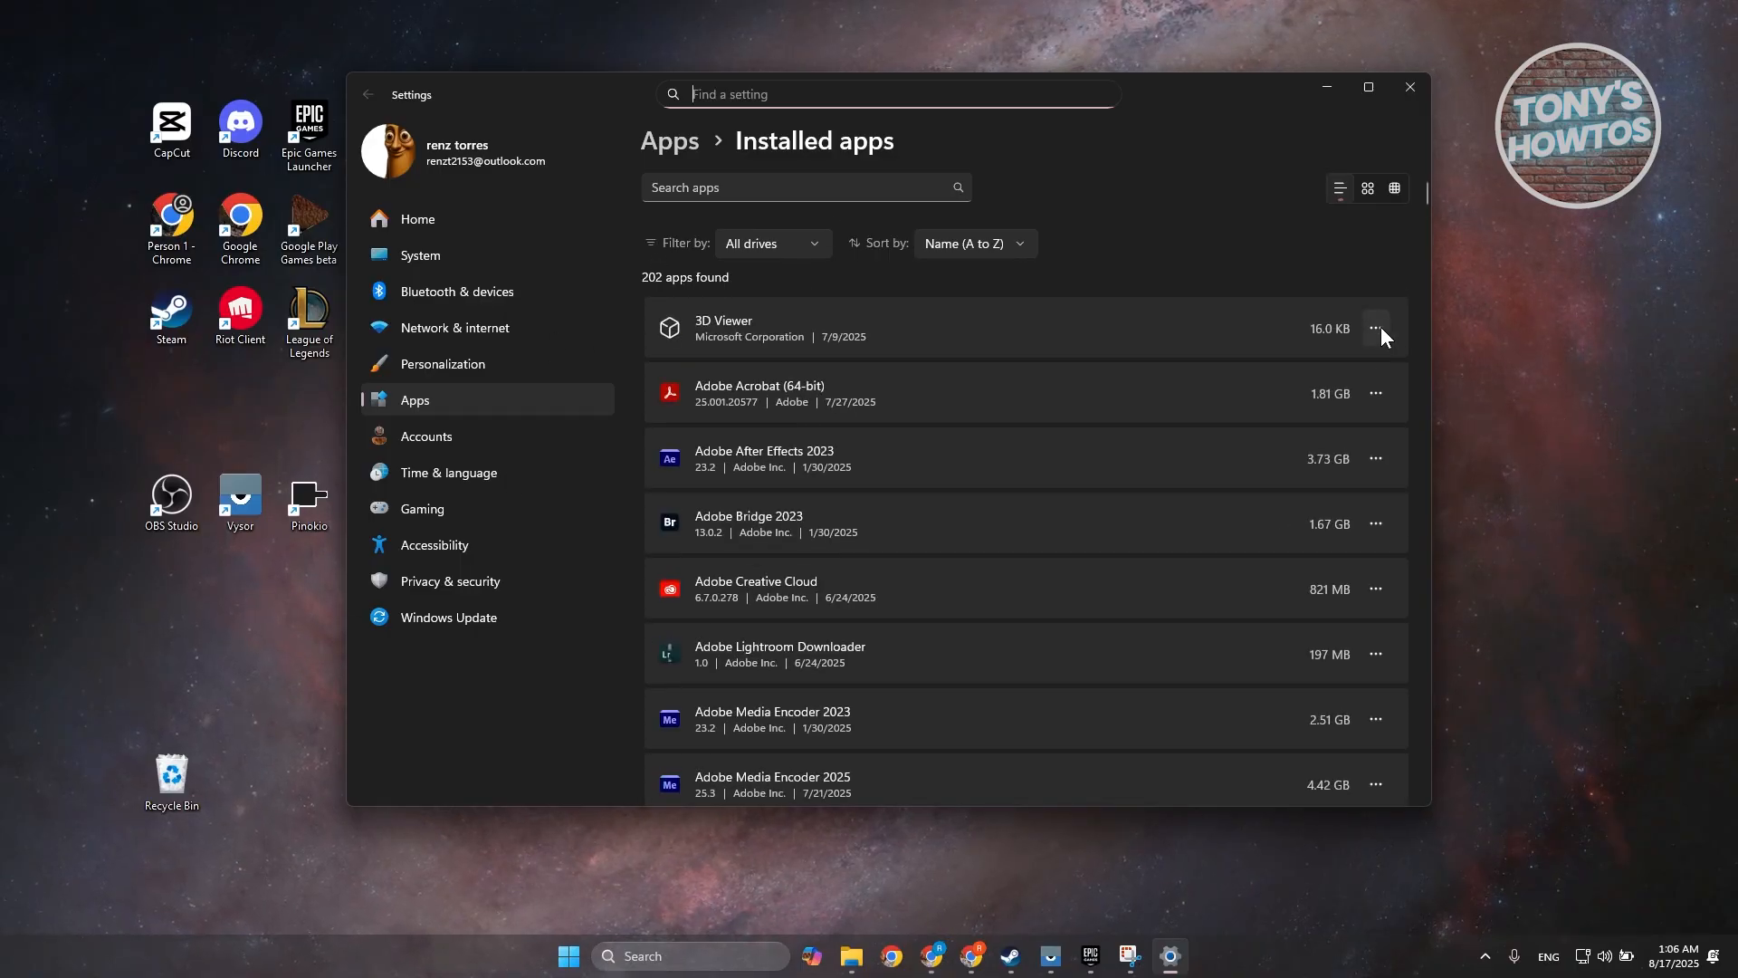
# Check an installed app's action menu, then close Settings
pyautogui.click(1377, 327)
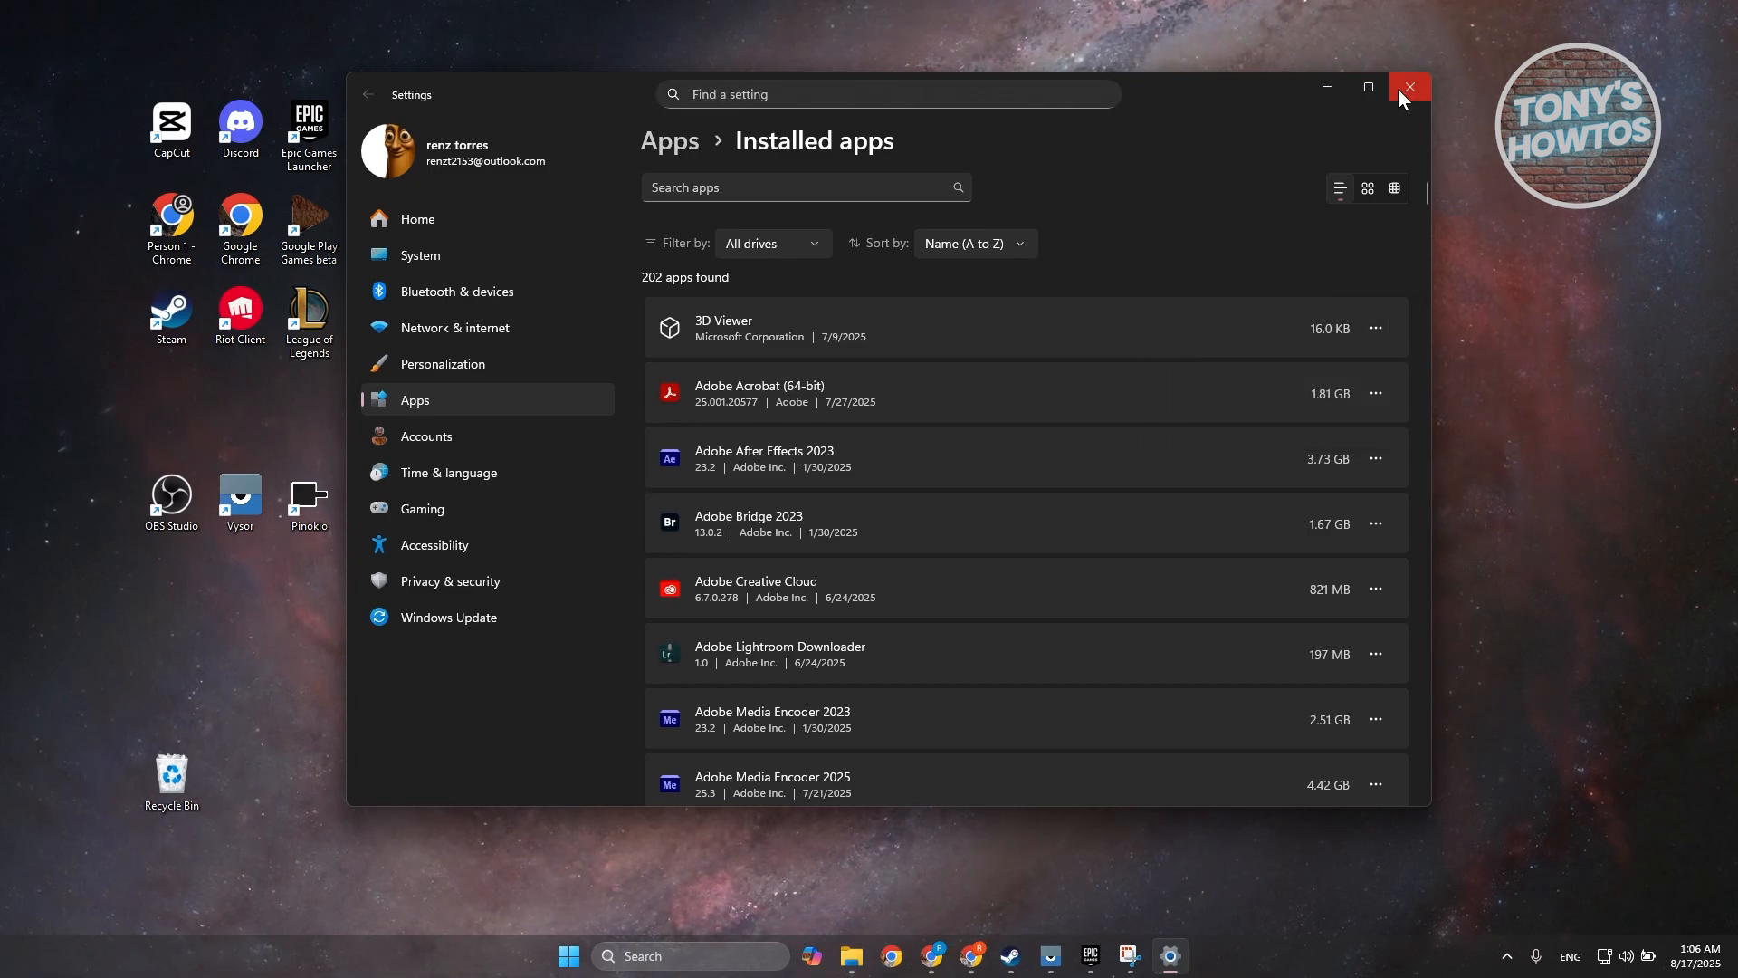
pyautogui.click(1409, 88)
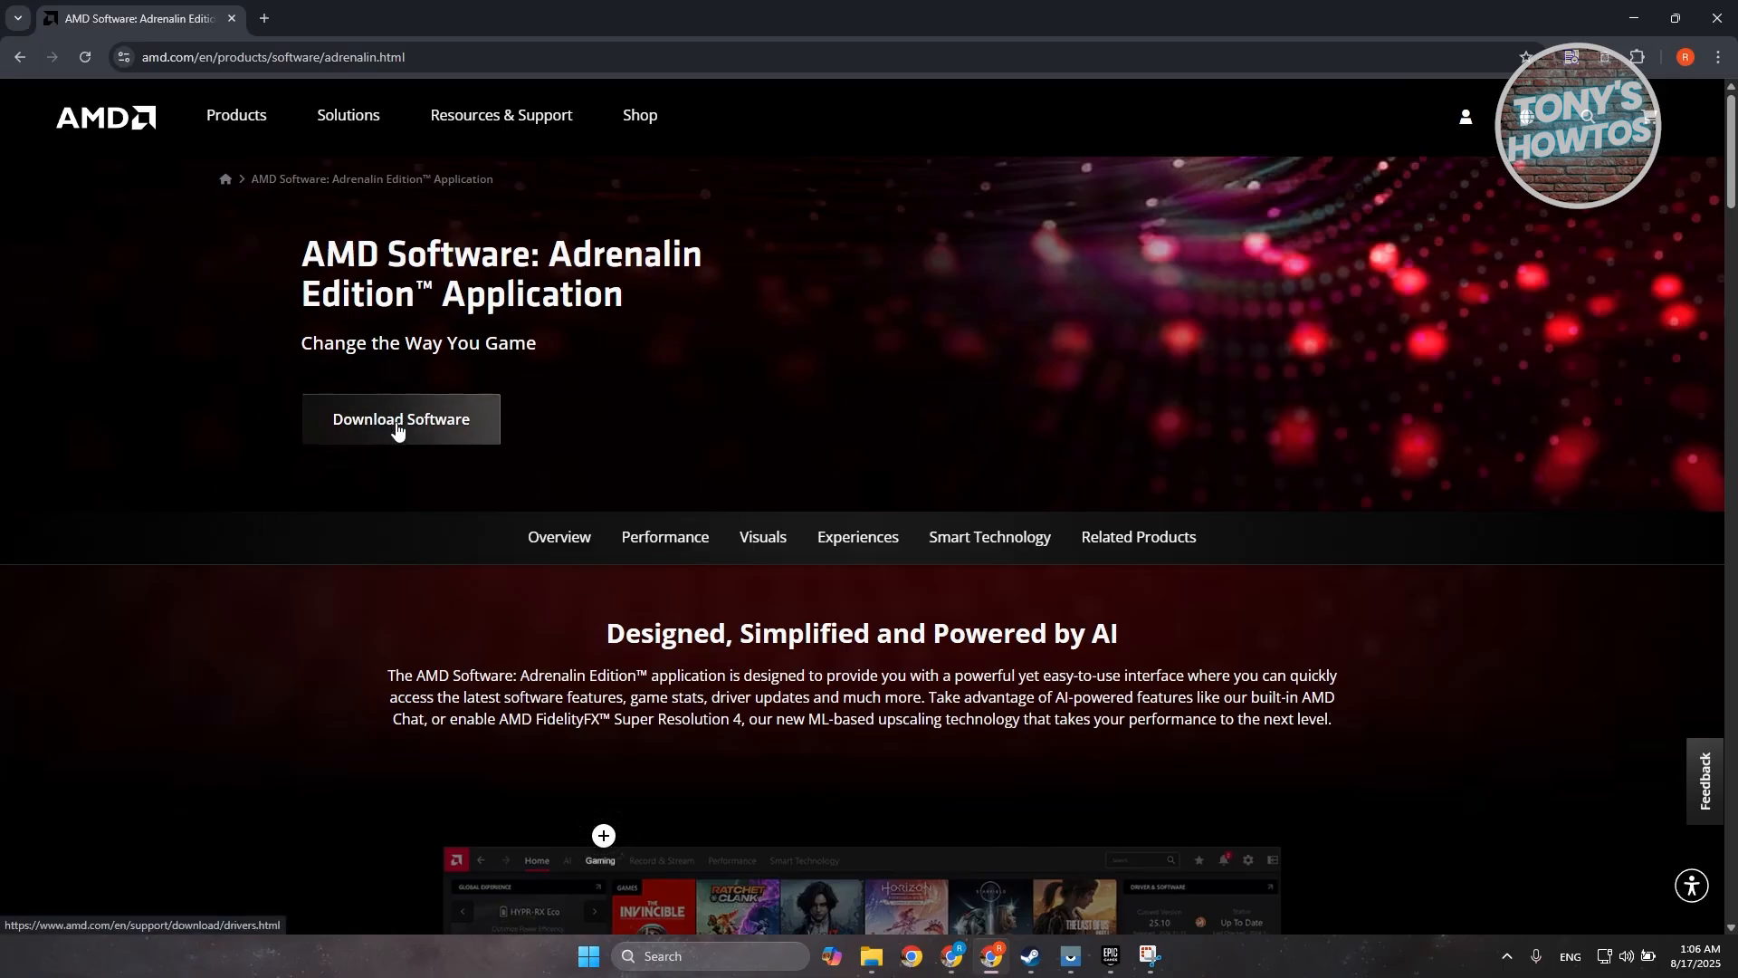
pyautogui.moveTo(375, 425)
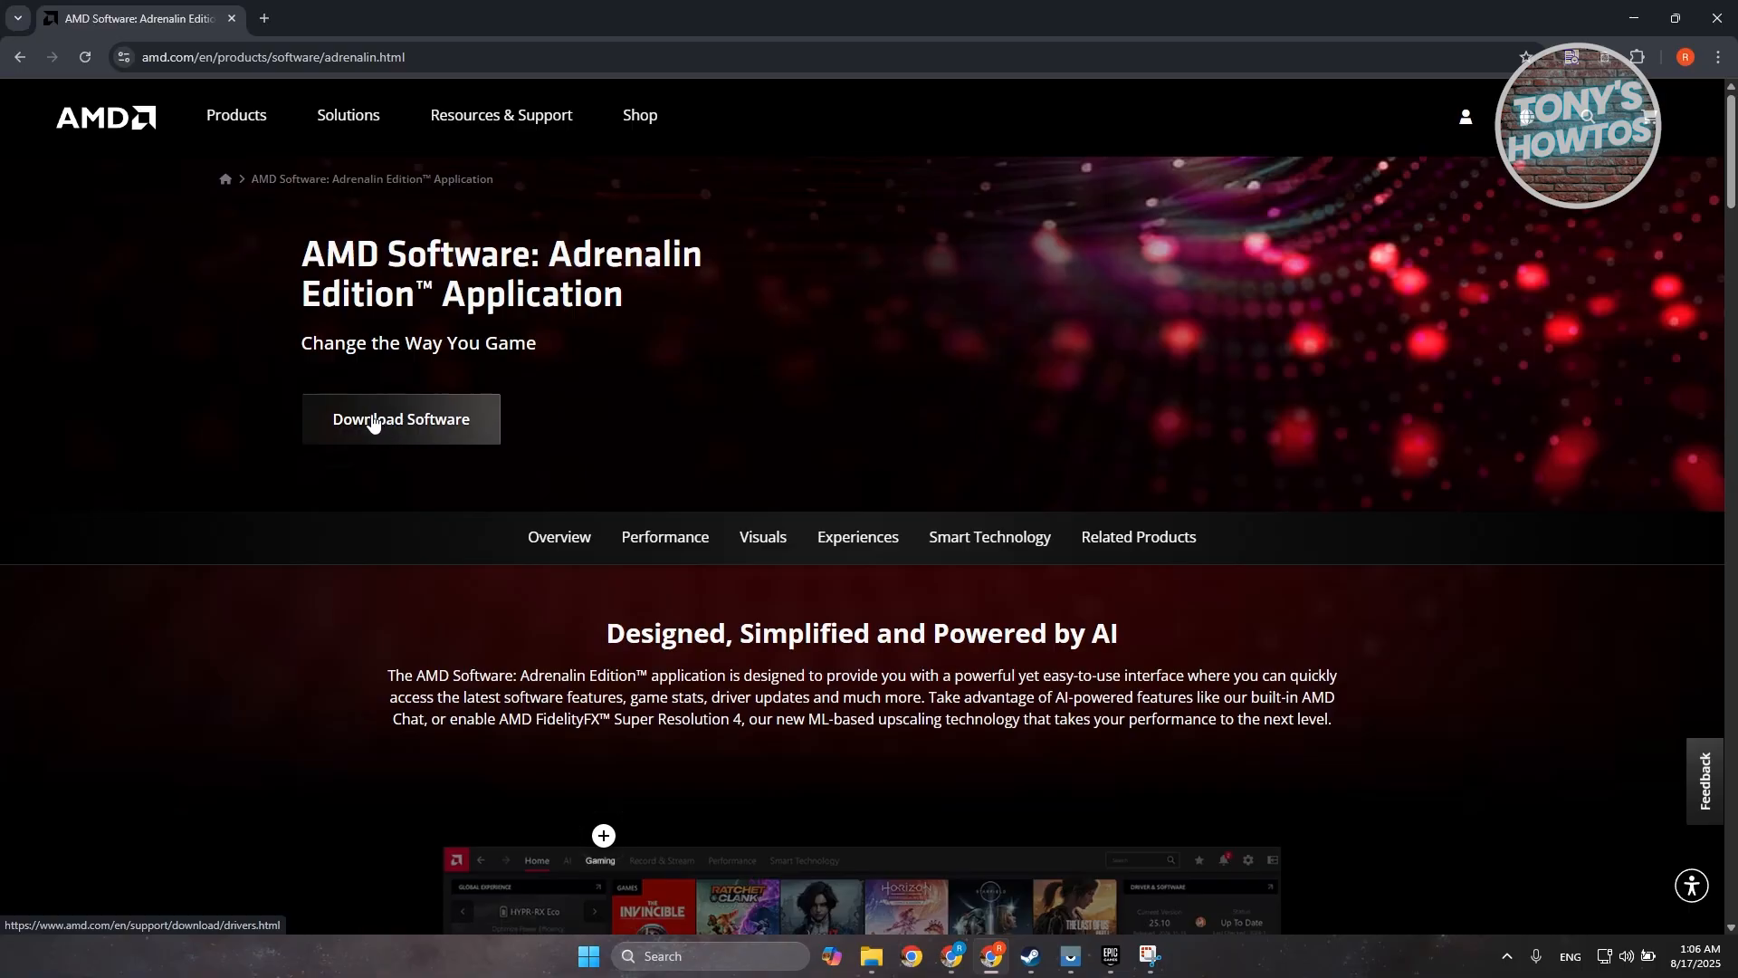
pyautogui.moveTo(327, 741)
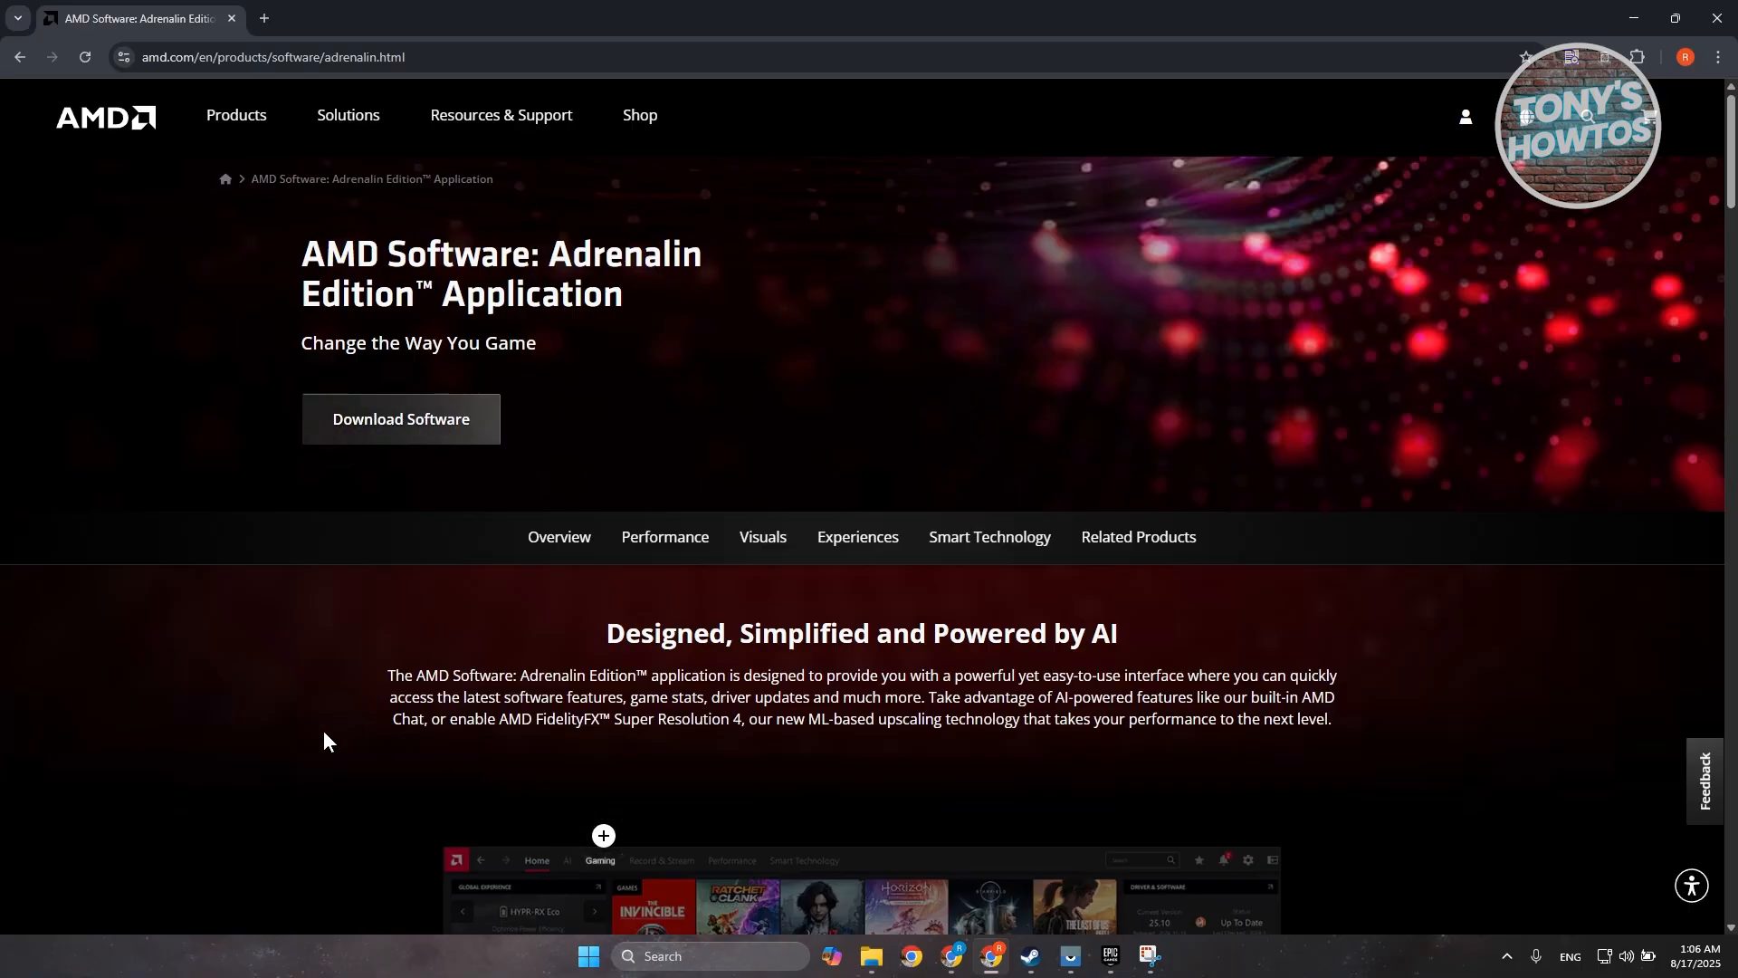
pyautogui.moveTo(163, 824)
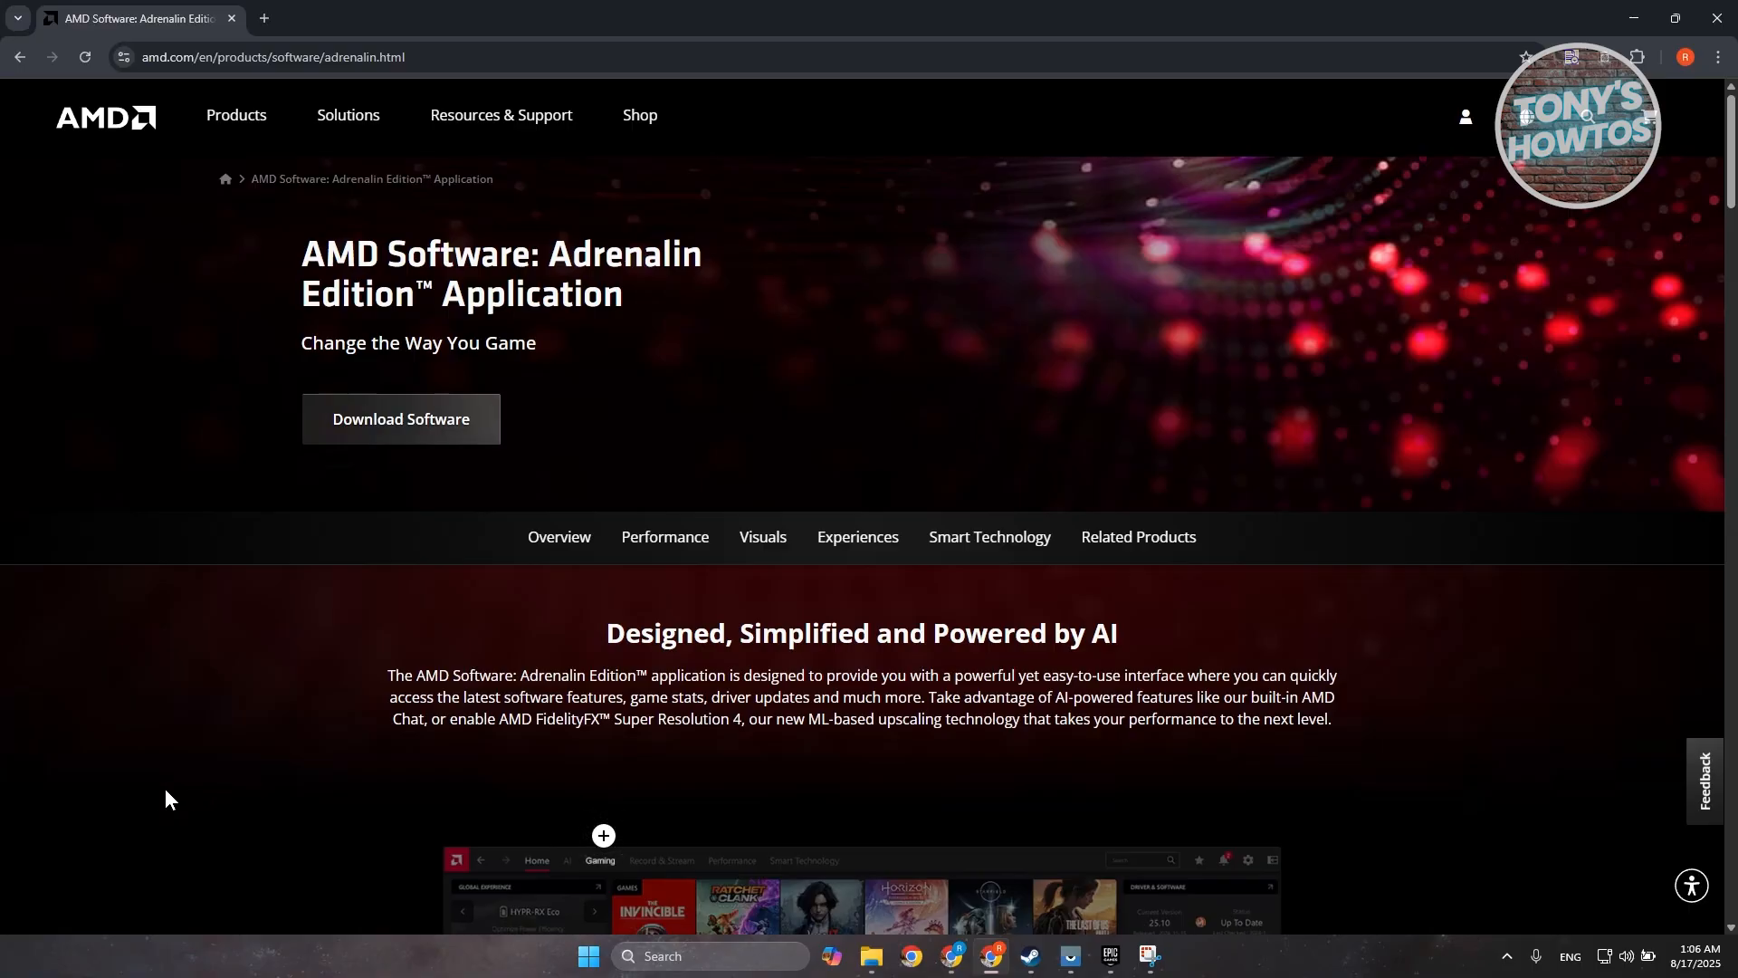
pyautogui.moveTo(95, 813)
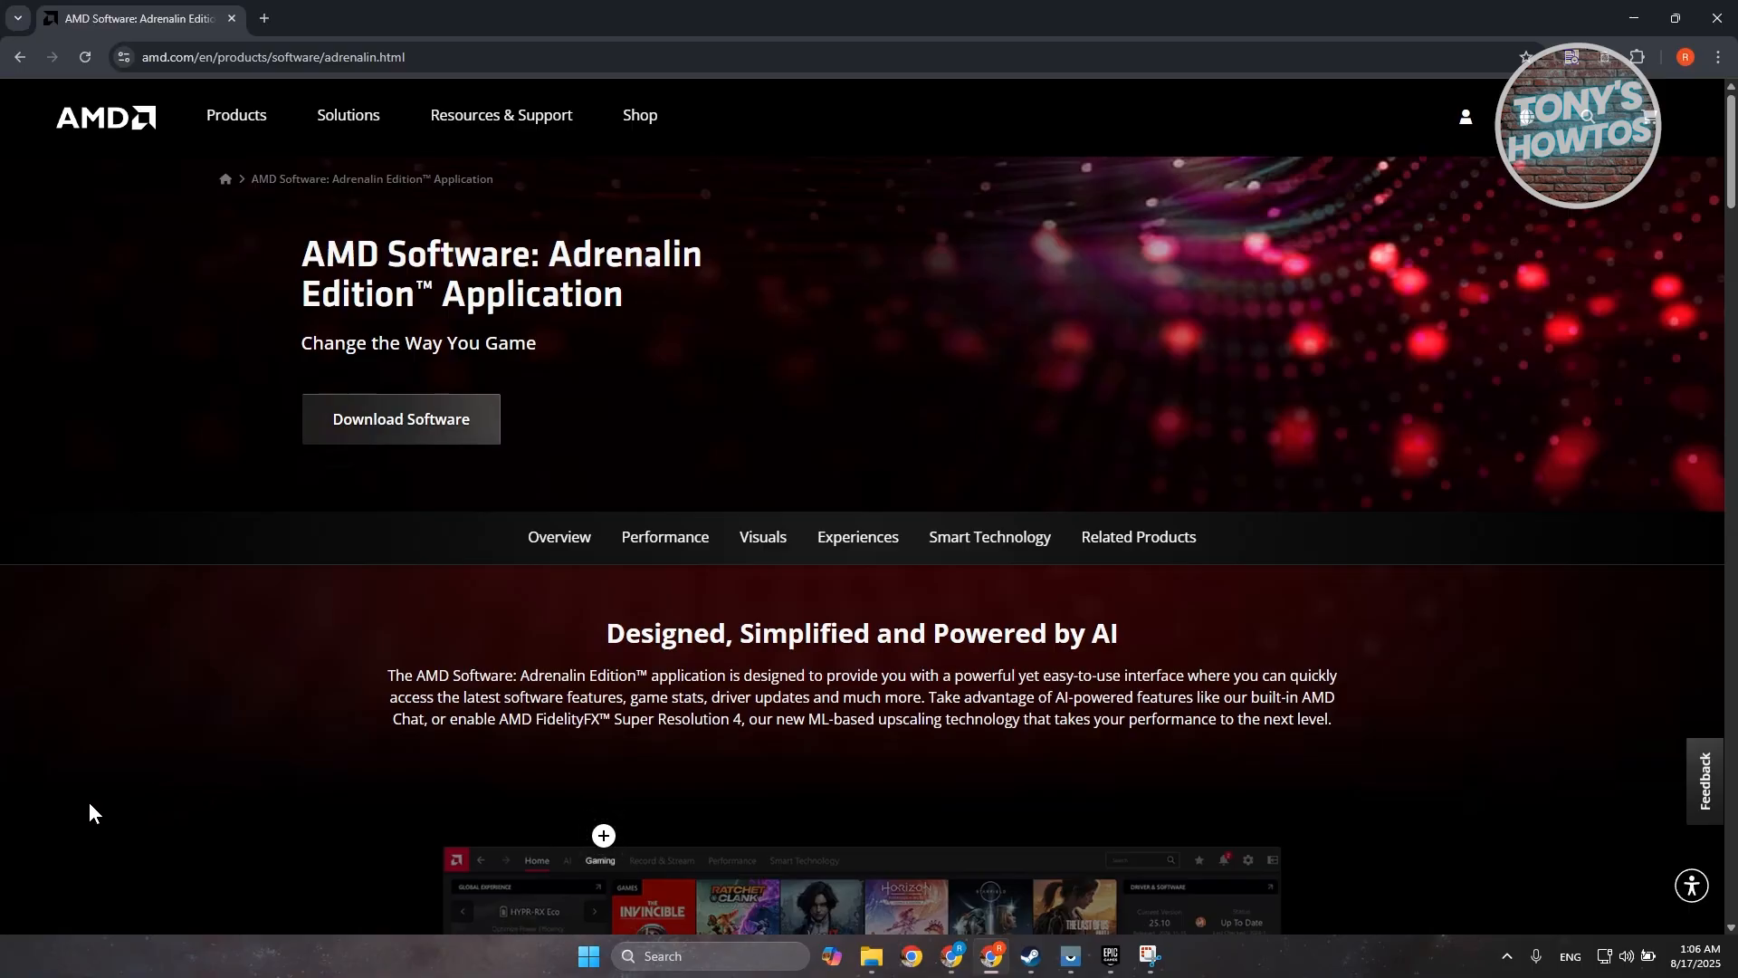